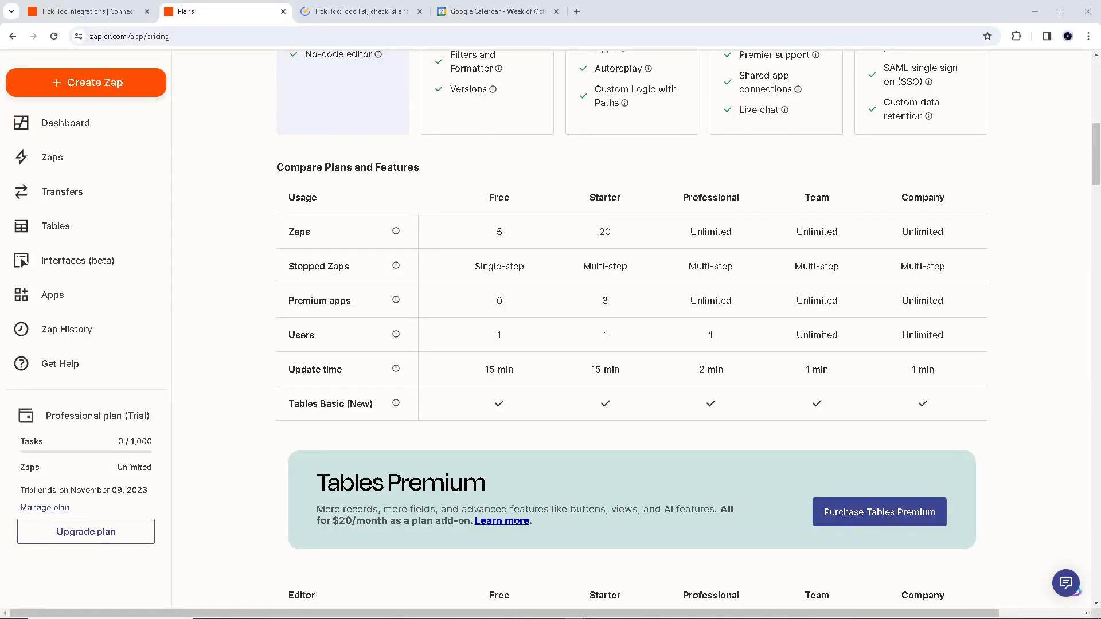
- Check the Google Calendar and TickTick tabs, then scroll through the Zapier plans comparison
{"action": "scroll", "scroll_direction": "down", "scroll_amount": 3}
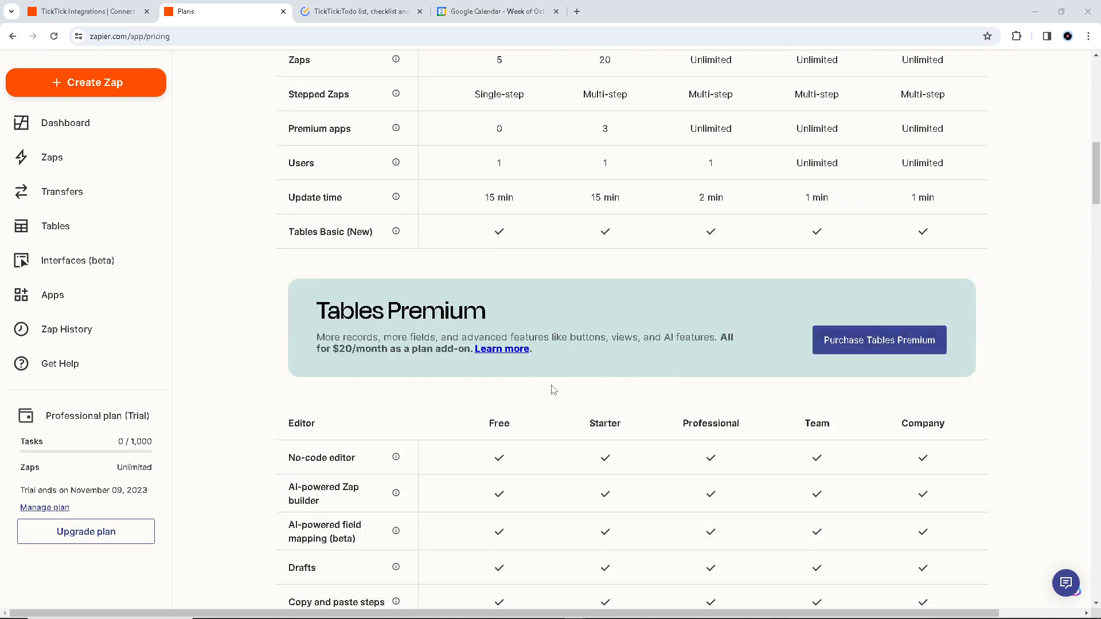
{"action": "mouse_move", "coordinate": [566, 390]}
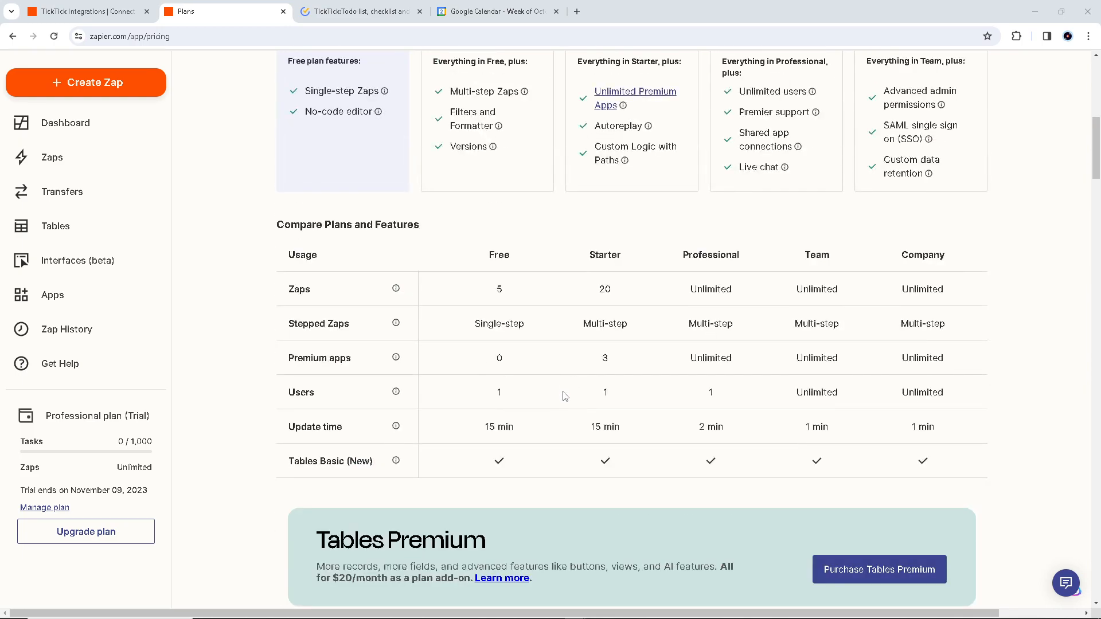
{"action": "scroll", "scroll_direction": "up", "scroll_amount": 3}
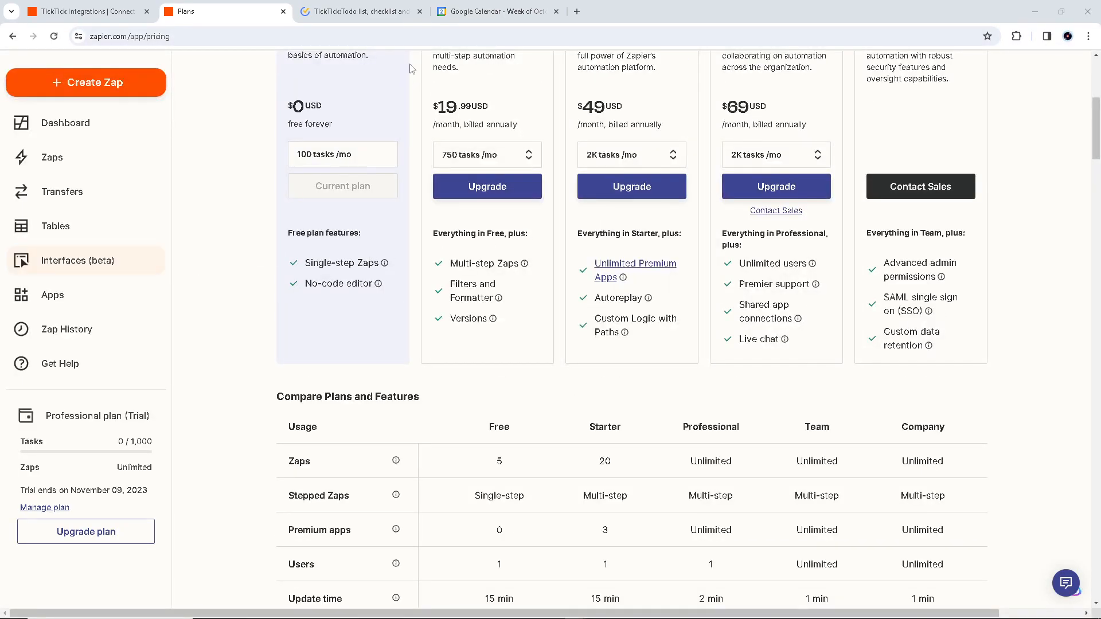
{"action": "left_click", "coordinate": [496, 11]}
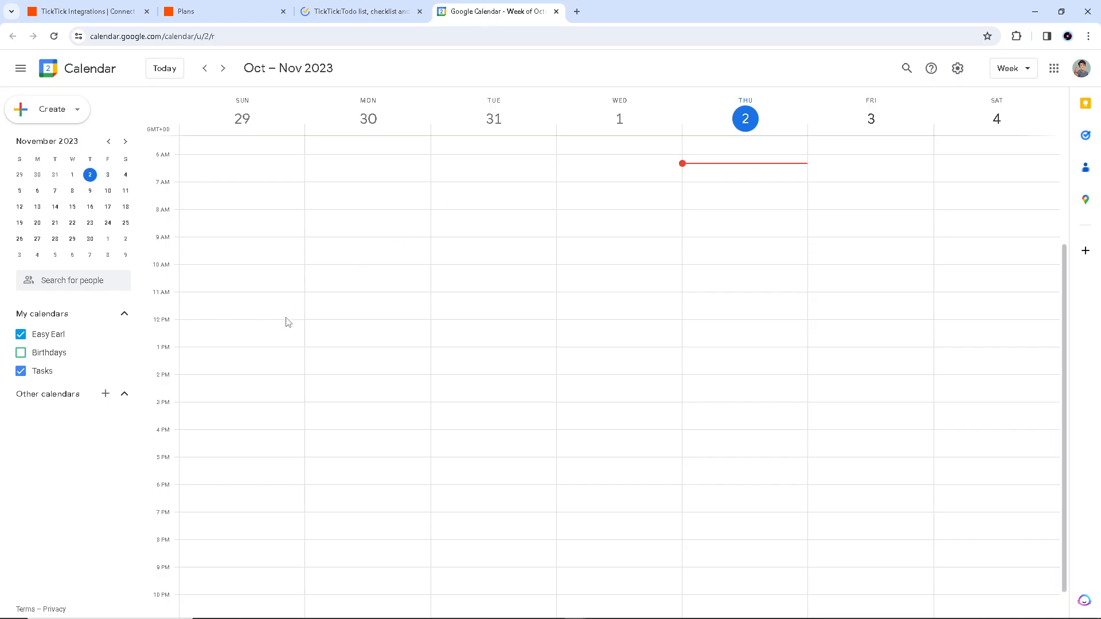
{"action": "left_click", "coordinate": [360, 12]}
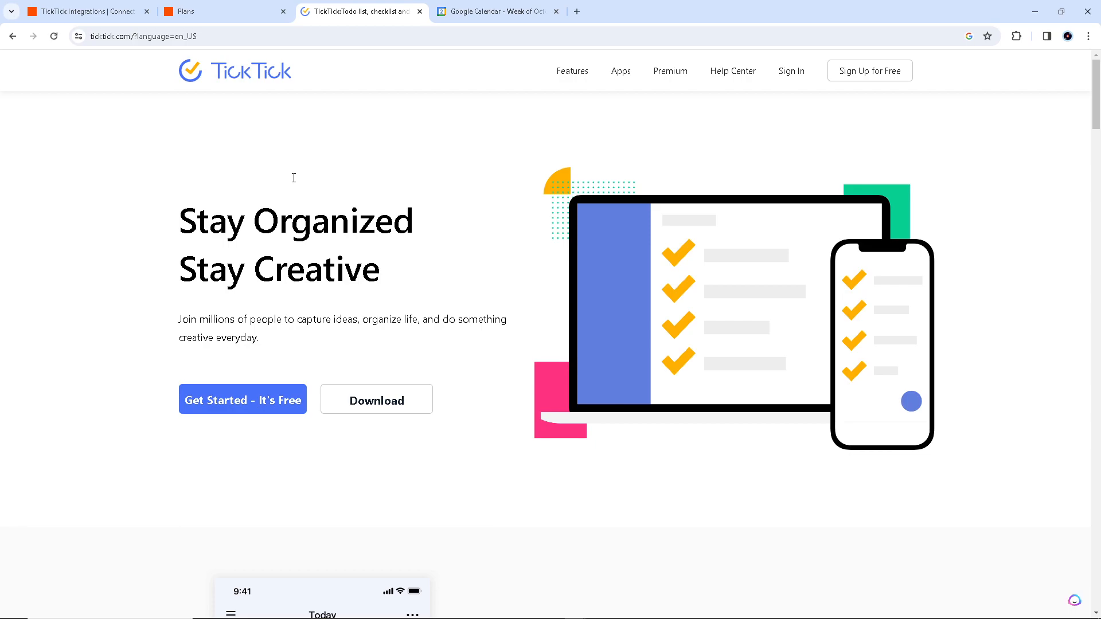
{"action": "left_click", "coordinate": [225, 12]}
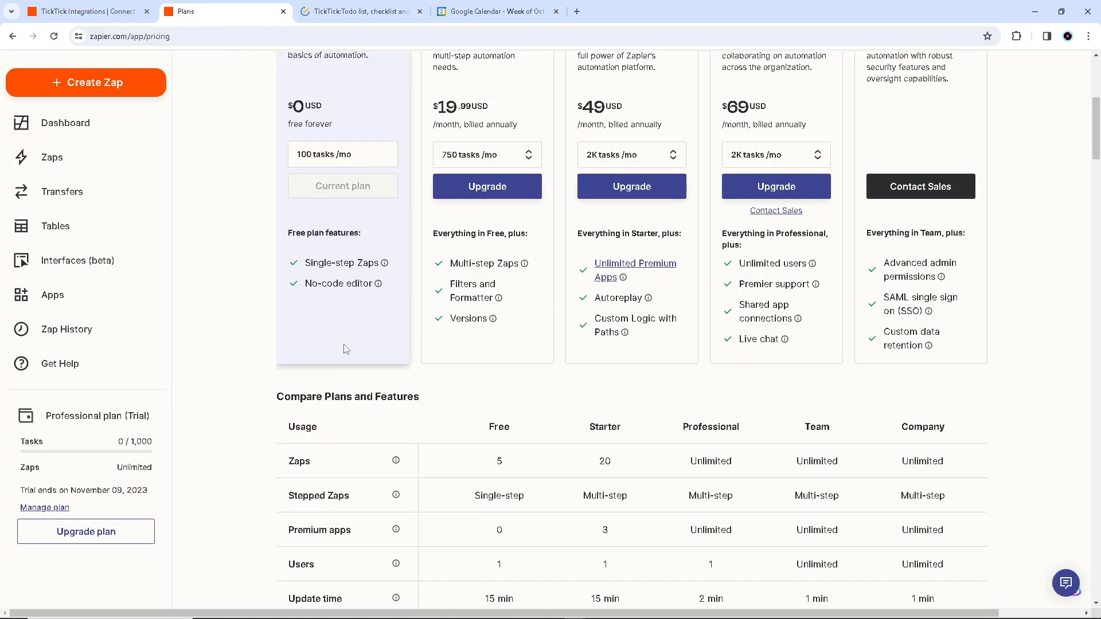
{"action": "scroll", "scroll_direction": "down", "scroll_amount": 3}
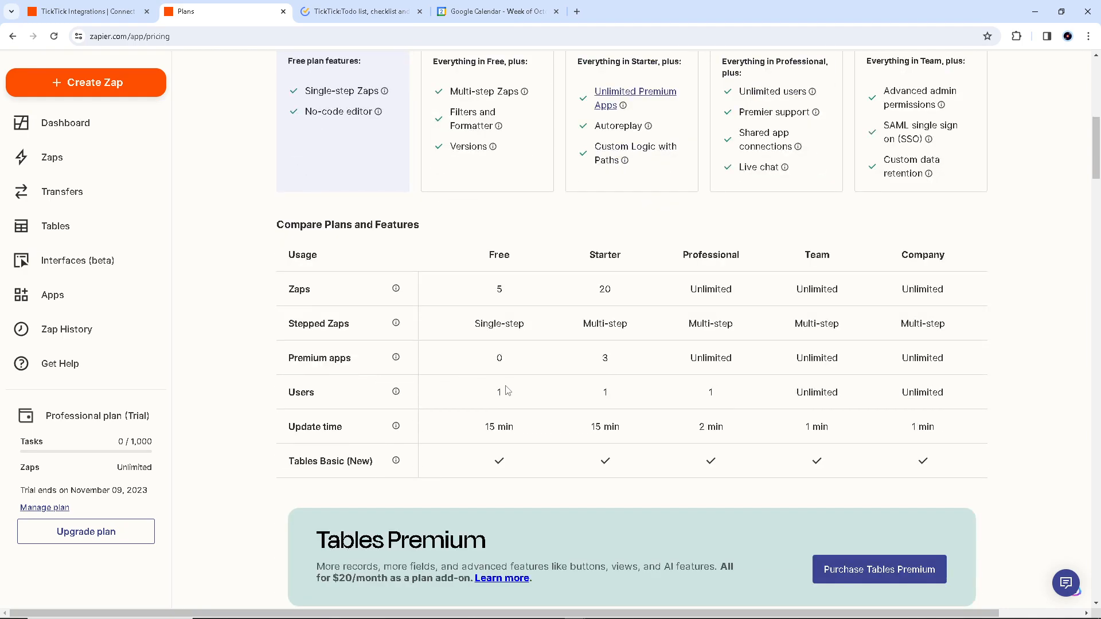
{"action": "scroll", "scroll_direction": "down", "scroll_amount": 3}
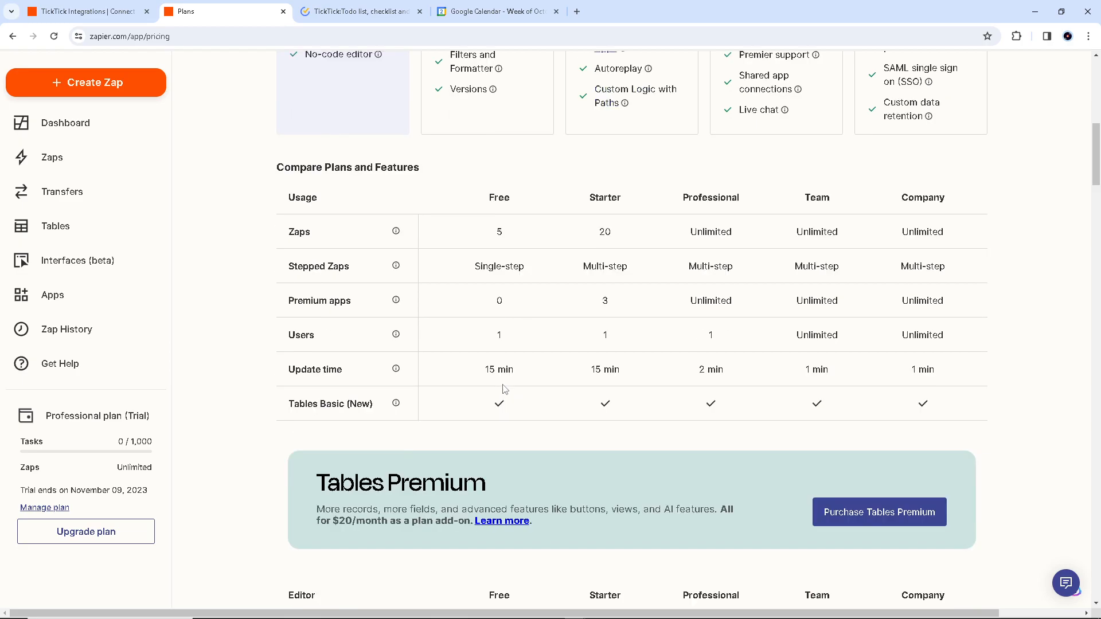
{"action": "scroll", "scroll_direction": "down", "scroll_amount": 3}
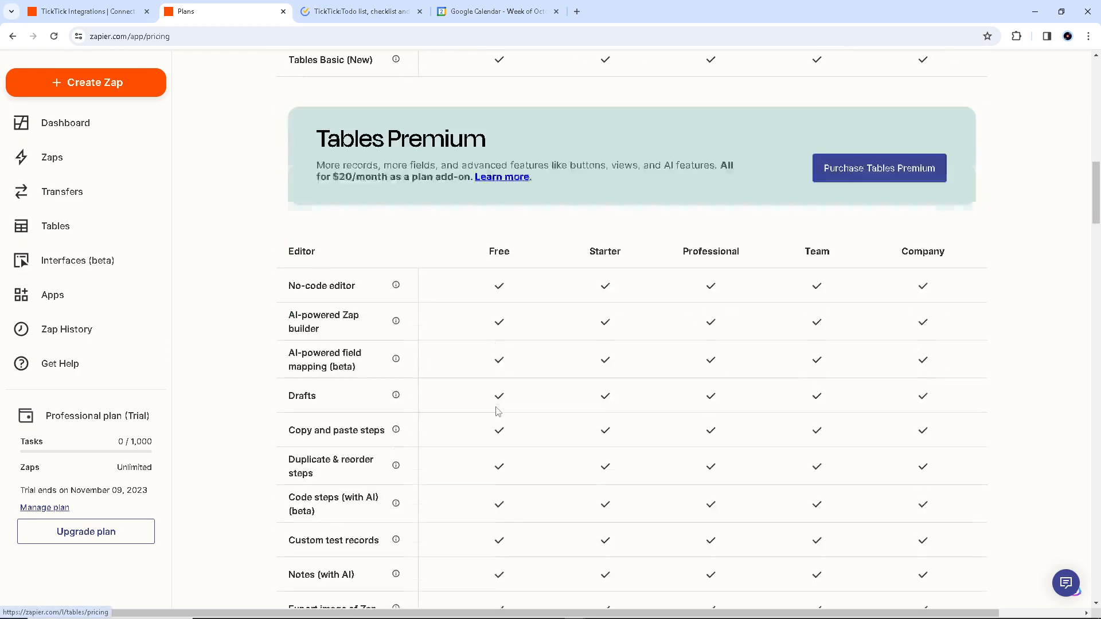
{"action": "scroll", "scroll_direction": "down", "scroll_amount": 3}
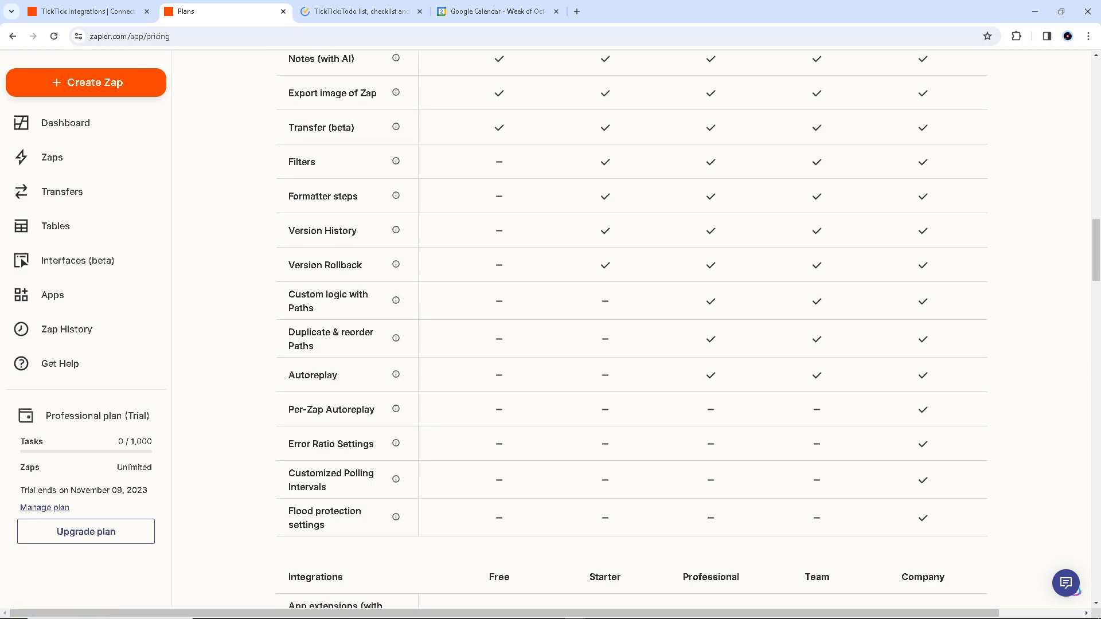
{"action": "scroll", "scroll_direction": "down", "scroll_amount": 3}
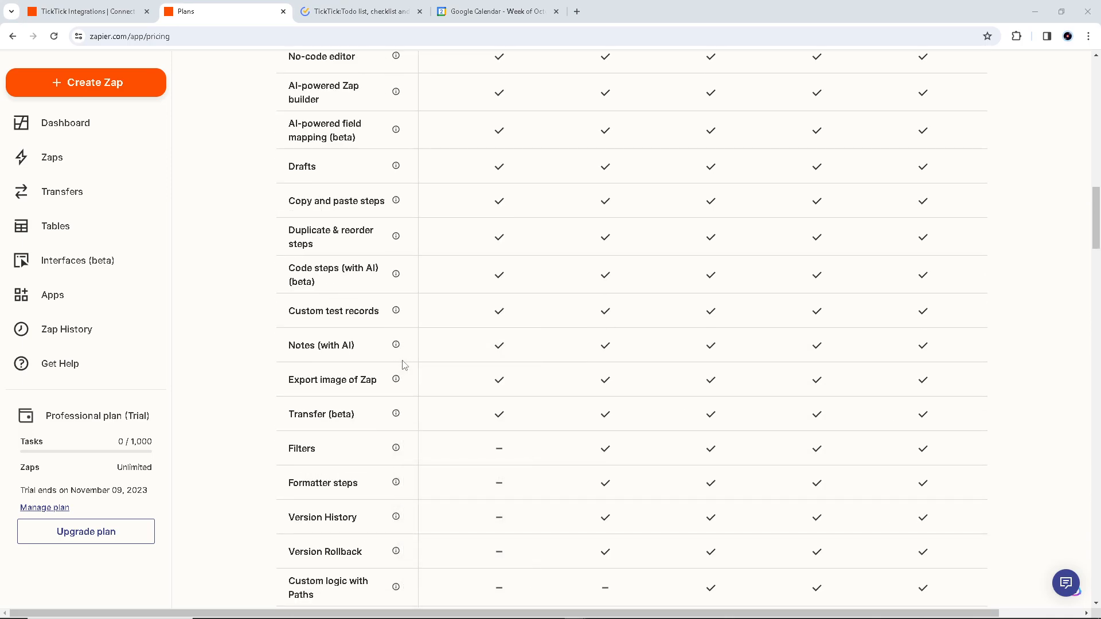
{"action": "scroll", "scroll_direction": "up", "scroll_amount": 3}
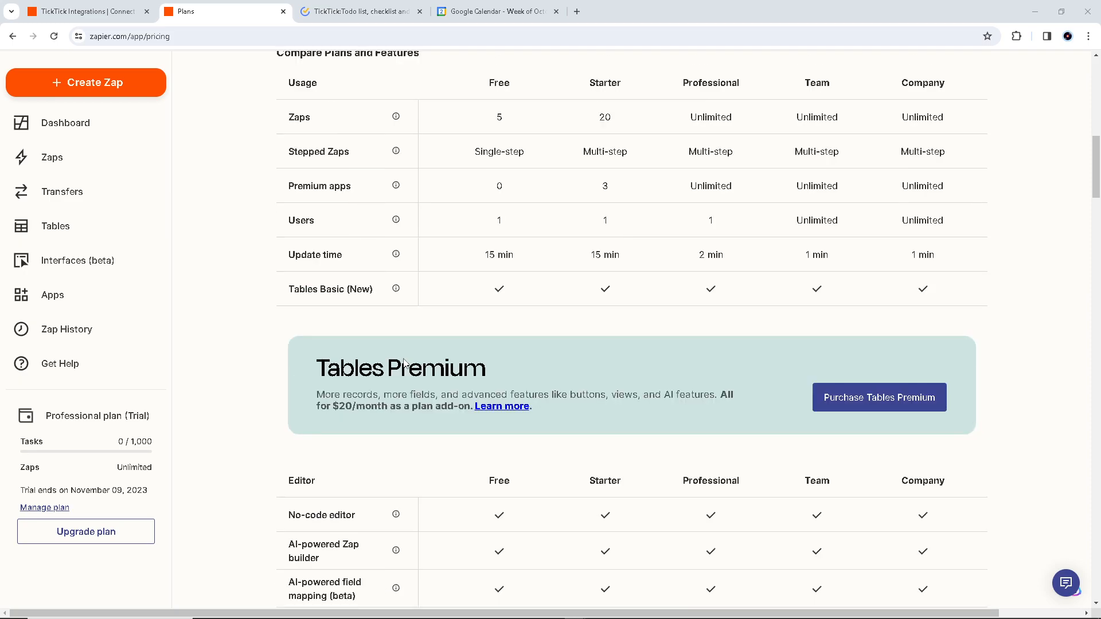
- Return to the TickTick homepage and scroll to its 'Organize everything in life' section
{"action": "left_click", "coordinate": [495, 11]}
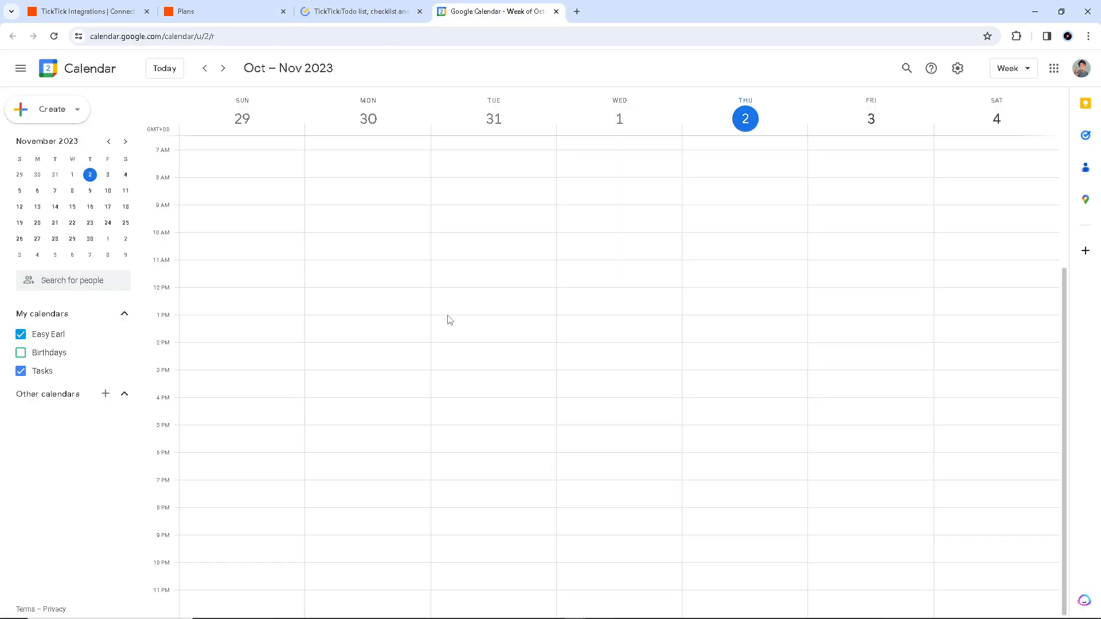
{"action": "left_click", "coordinate": [360, 12]}
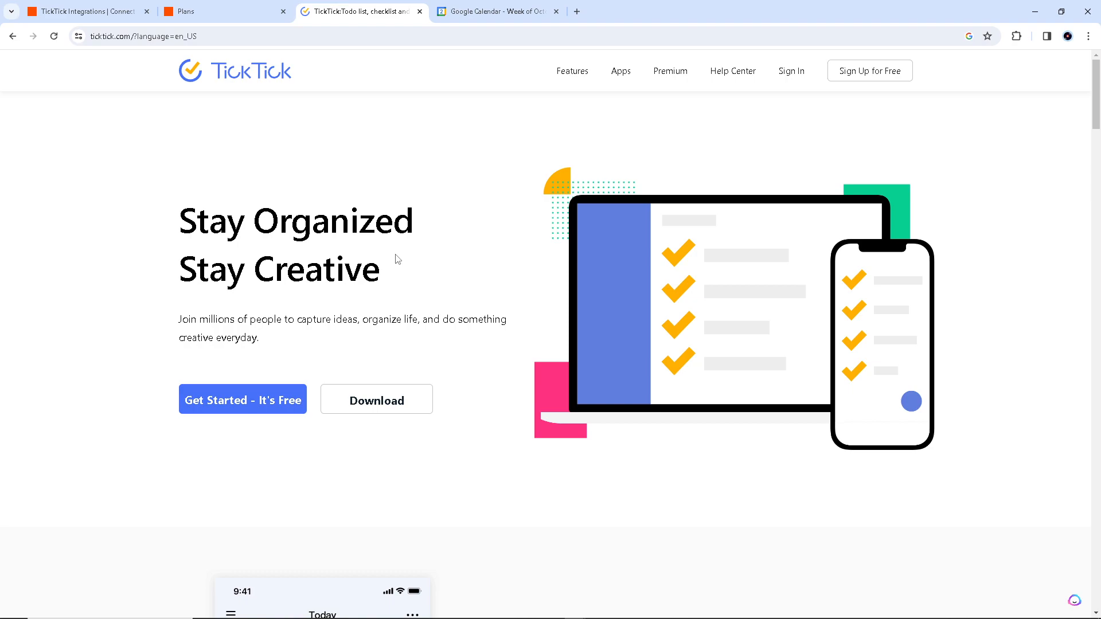
{"action": "mouse_move", "coordinate": [413, 226]}
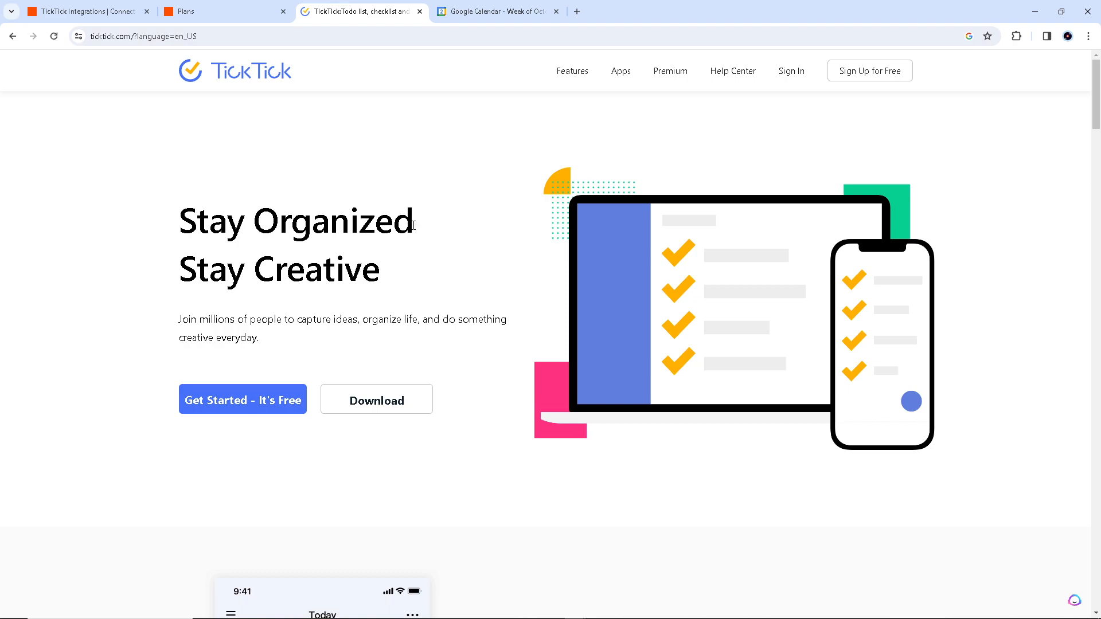
{"action": "mouse_move", "coordinate": [293, 261]}
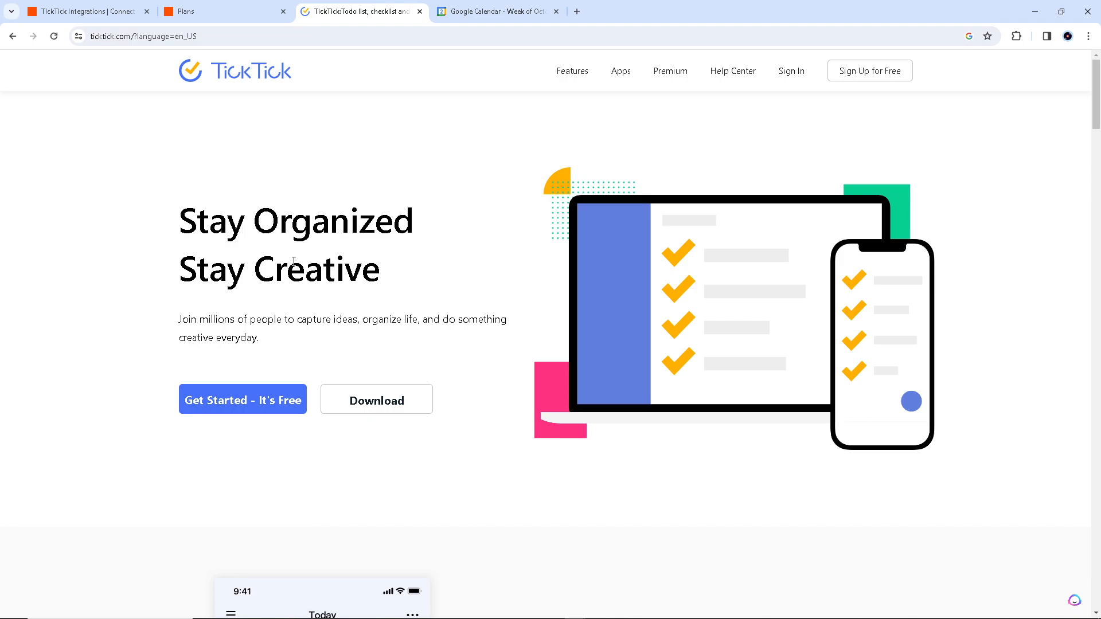
{"action": "scroll", "scroll_direction": "down", "scroll_amount": 3}
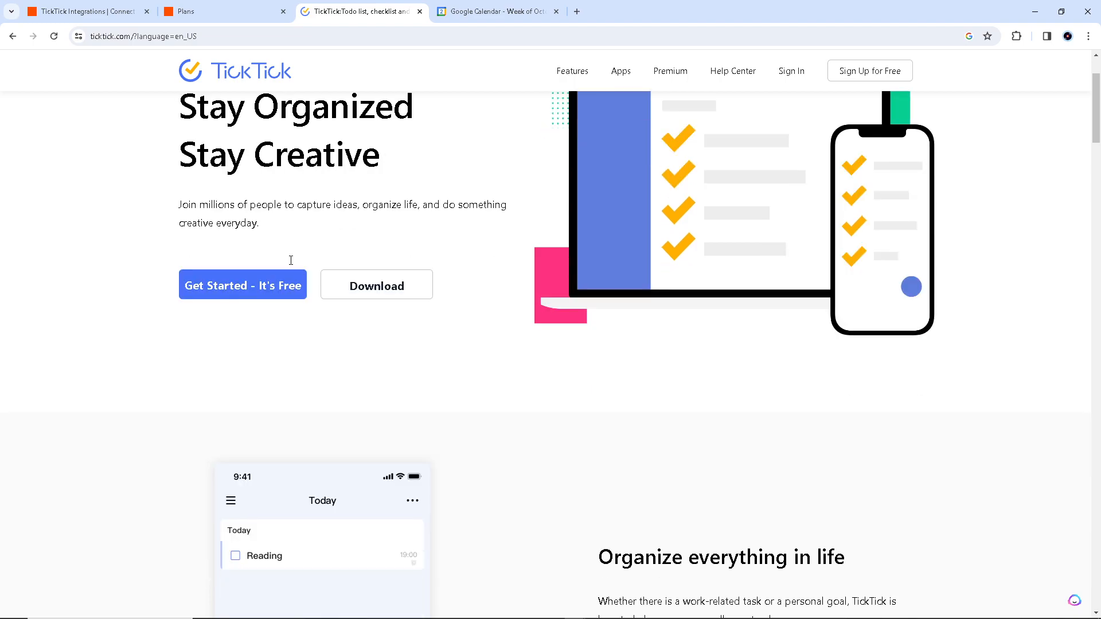
- Bring up Google Calendar's empty Oct – Nov 2023 week view
{"action": "left_click", "coordinate": [496, 12]}
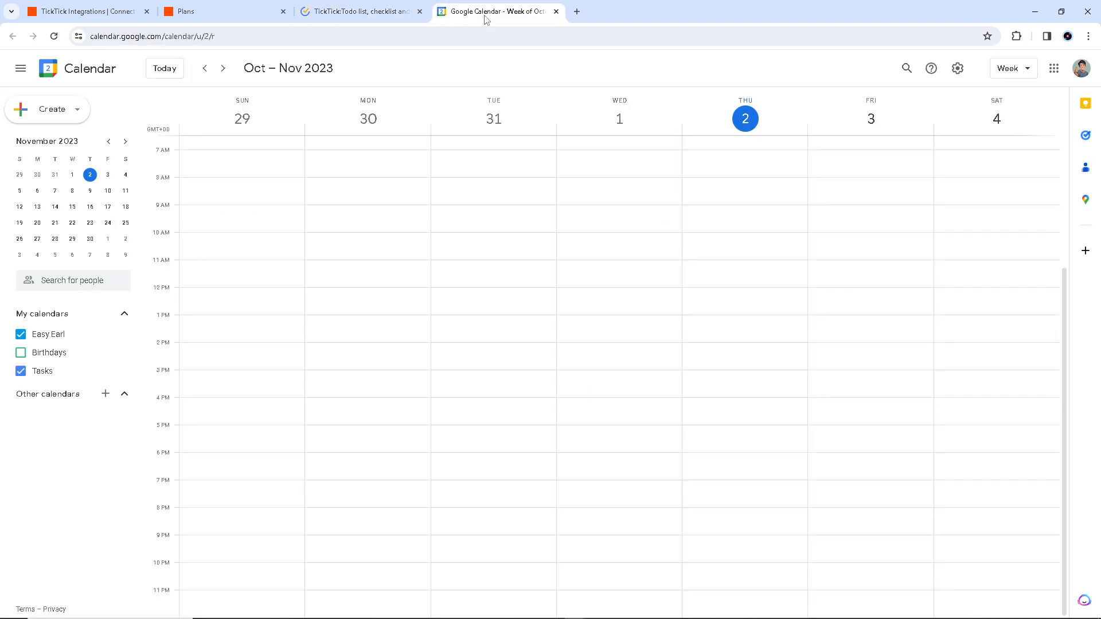
{"action": "mouse_move", "coordinate": [293, 191]}
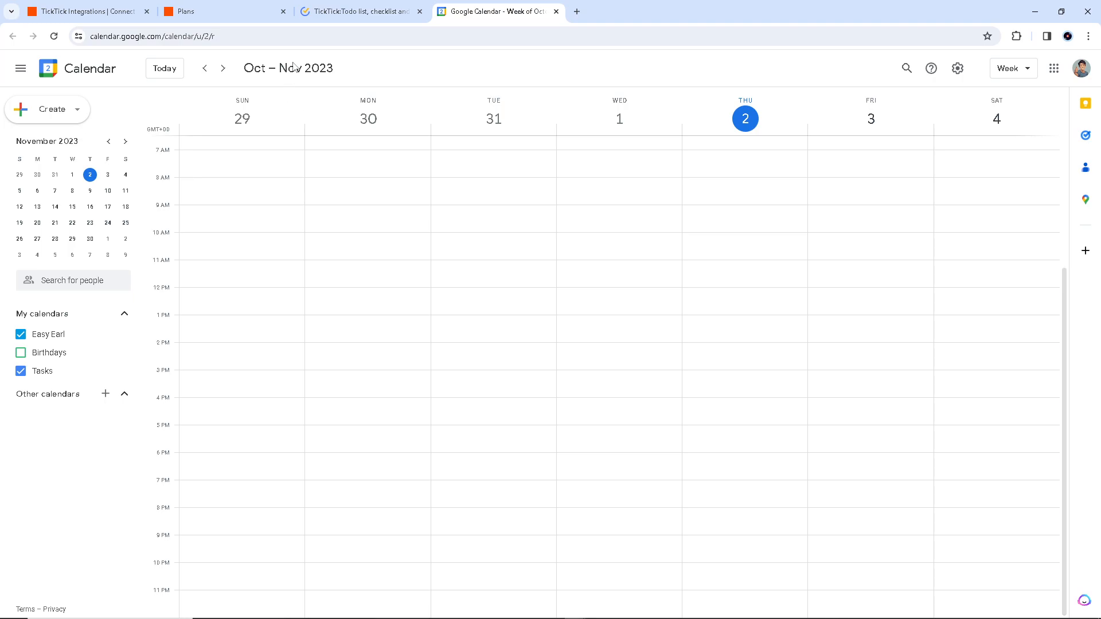
{"action": "mouse_move", "coordinate": [358, 11]}
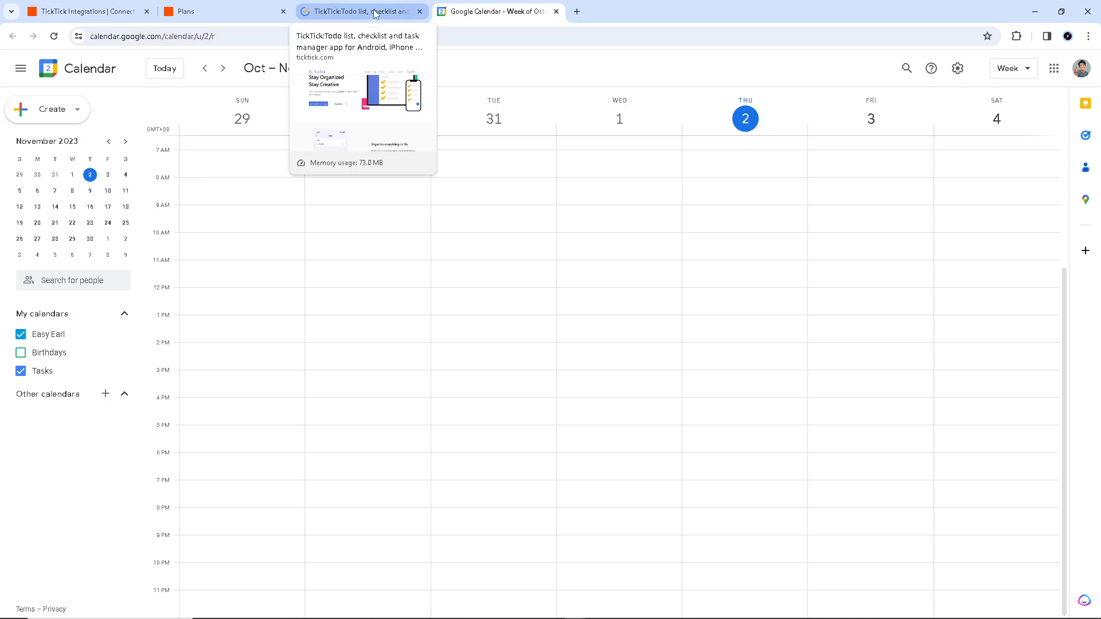
- Look over the TickTick homepage, then return to Zapier's plan comparison table
{"action": "left_click", "coordinate": [358, 11]}
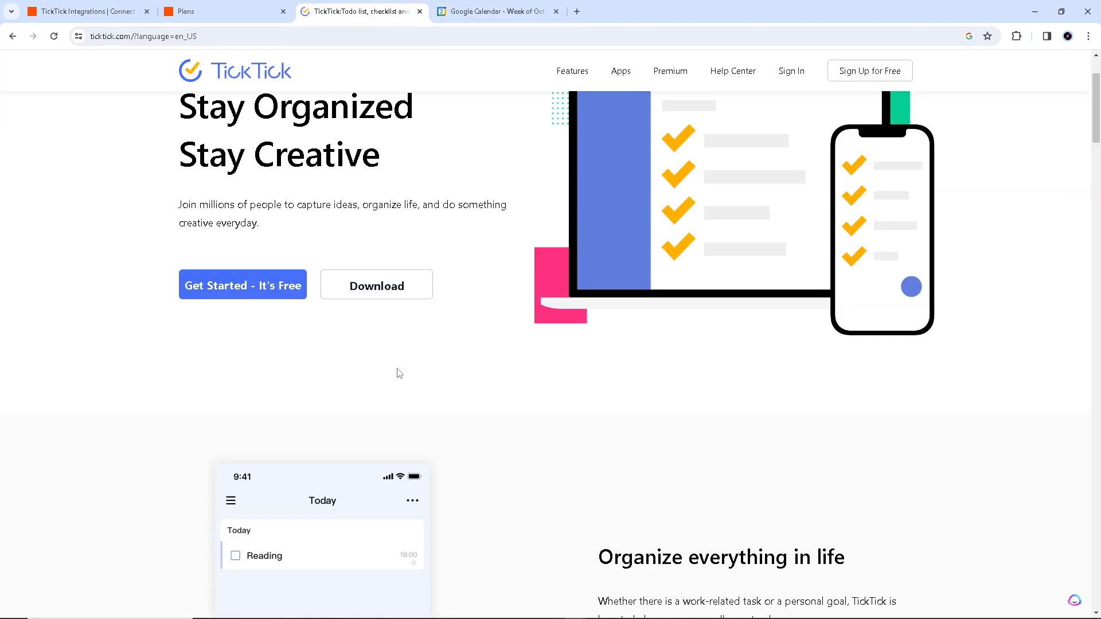
{"action": "mouse_move", "coordinate": [381, 377]}
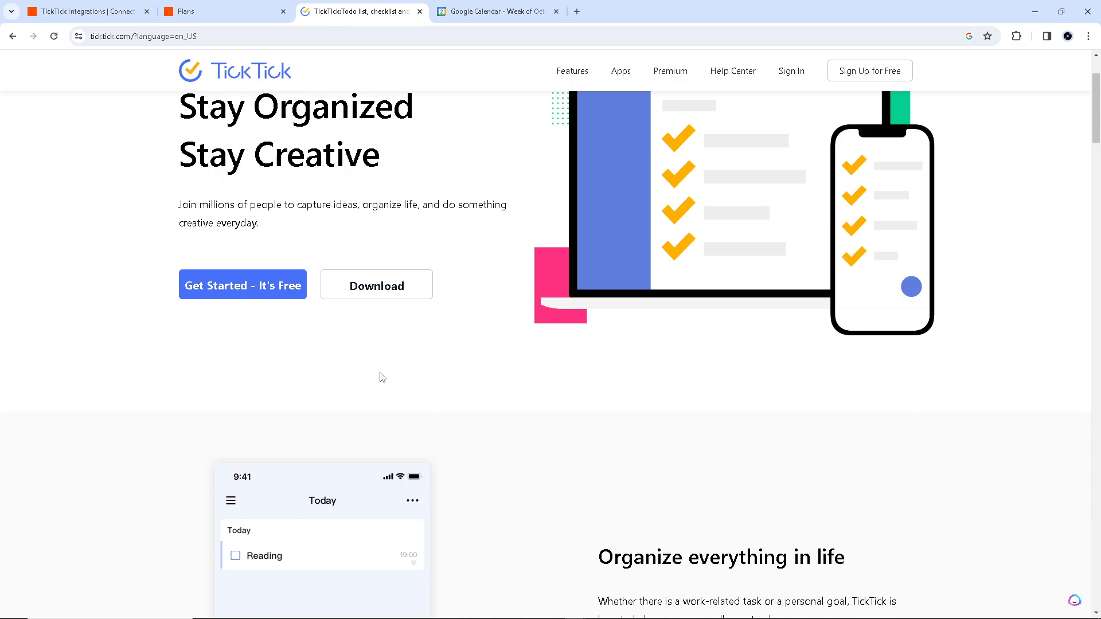
{"action": "mouse_move", "coordinate": [380, 374]}
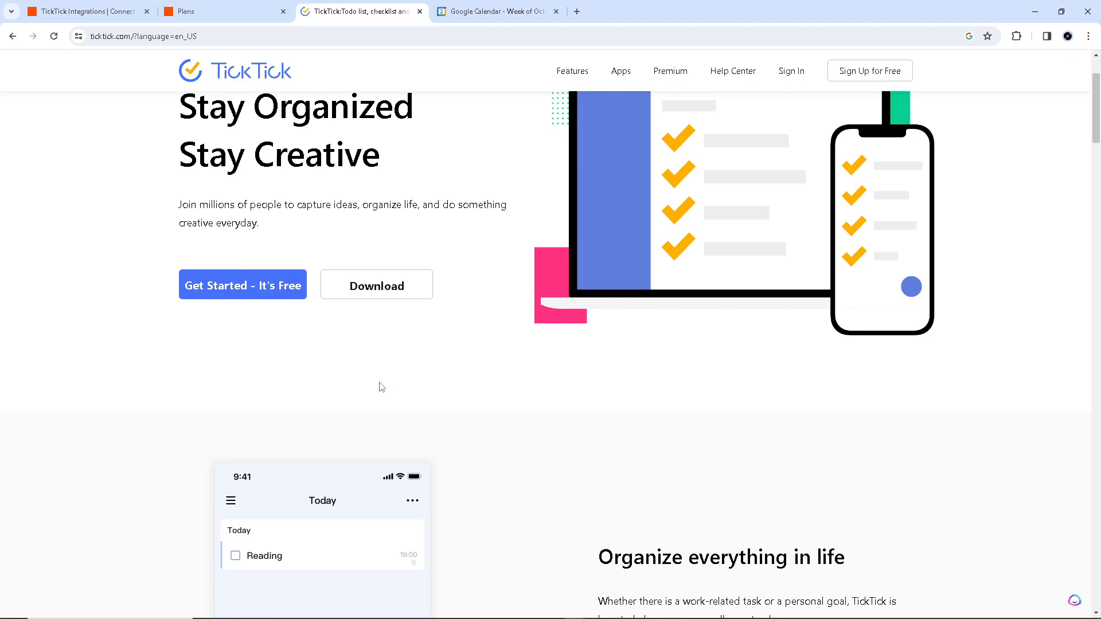
{"action": "mouse_move", "coordinate": [355, 364]}
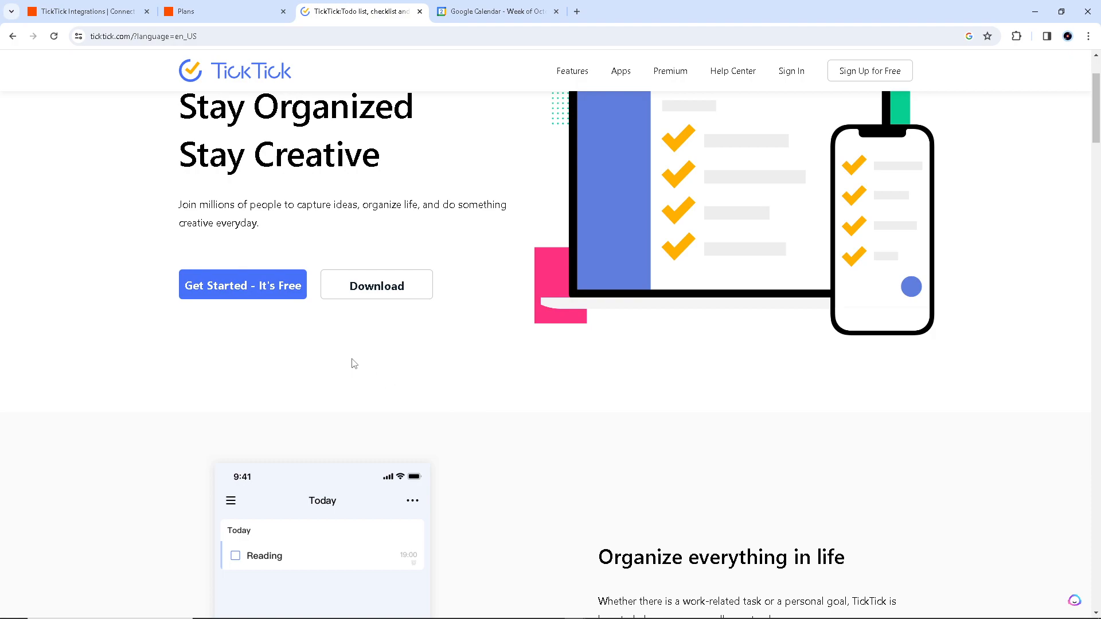
{"action": "left_click", "coordinate": [221, 11]}
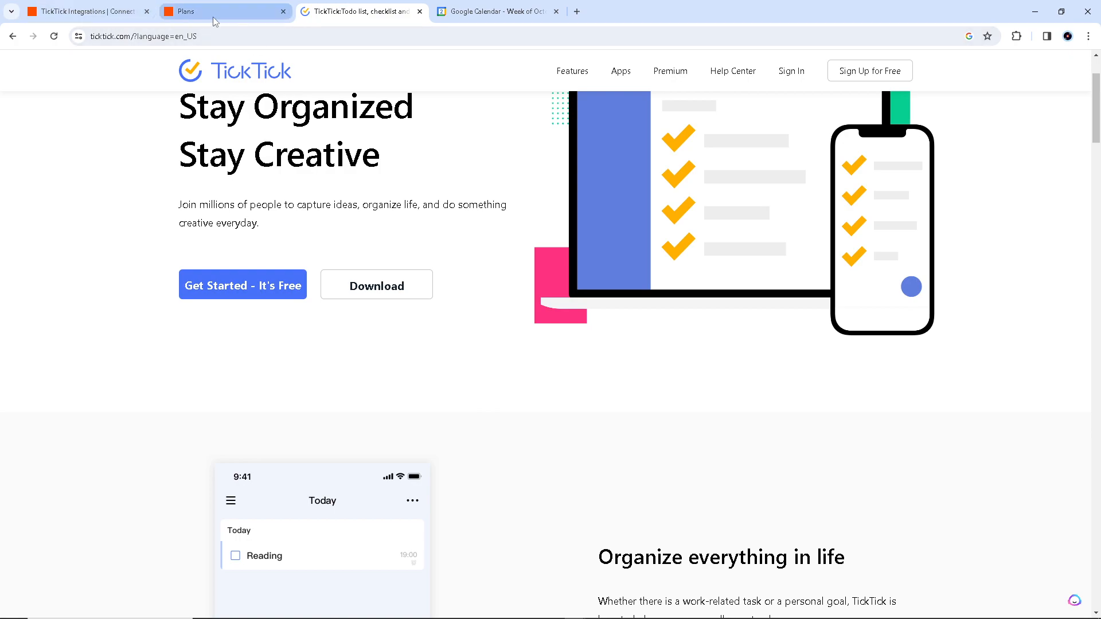
{"action": "left_click", "coordinate": [225, 11]}
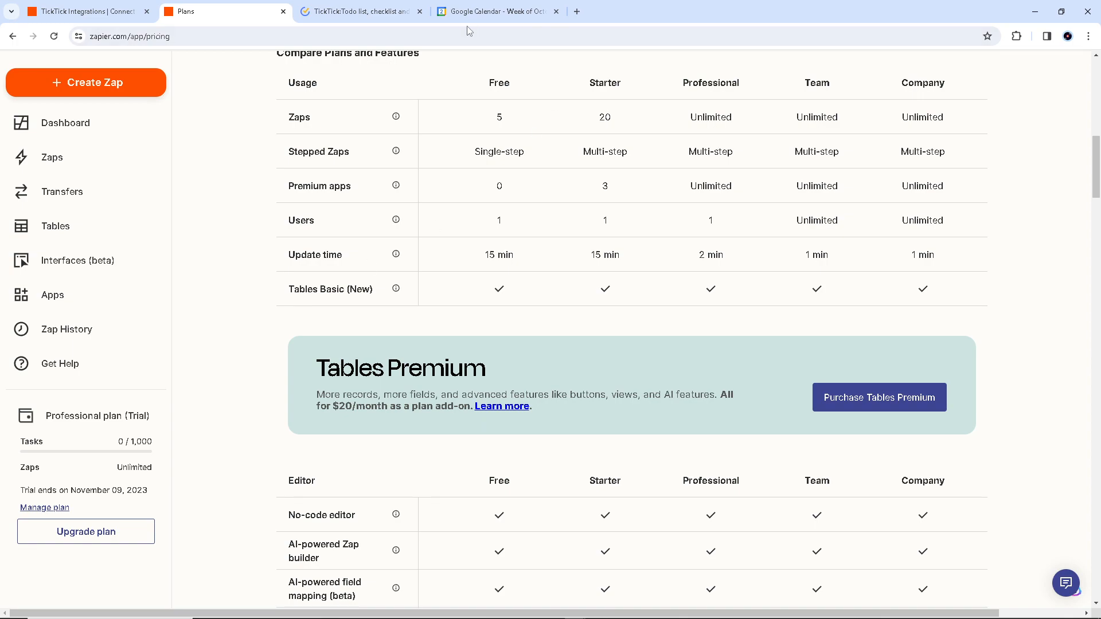
- Glance at the empty Google Calendar week, then return to the TickTick homepage
{"action": "left_click", "coordinate": [495, 12]}
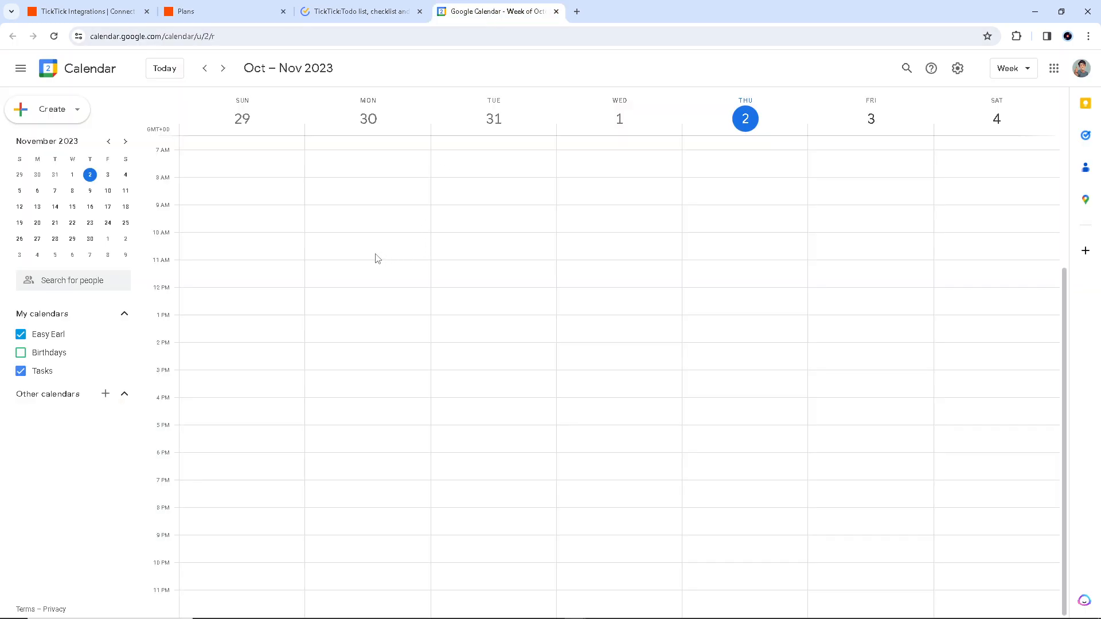
{"action": "left_click", "coordinate": [357, 12]}
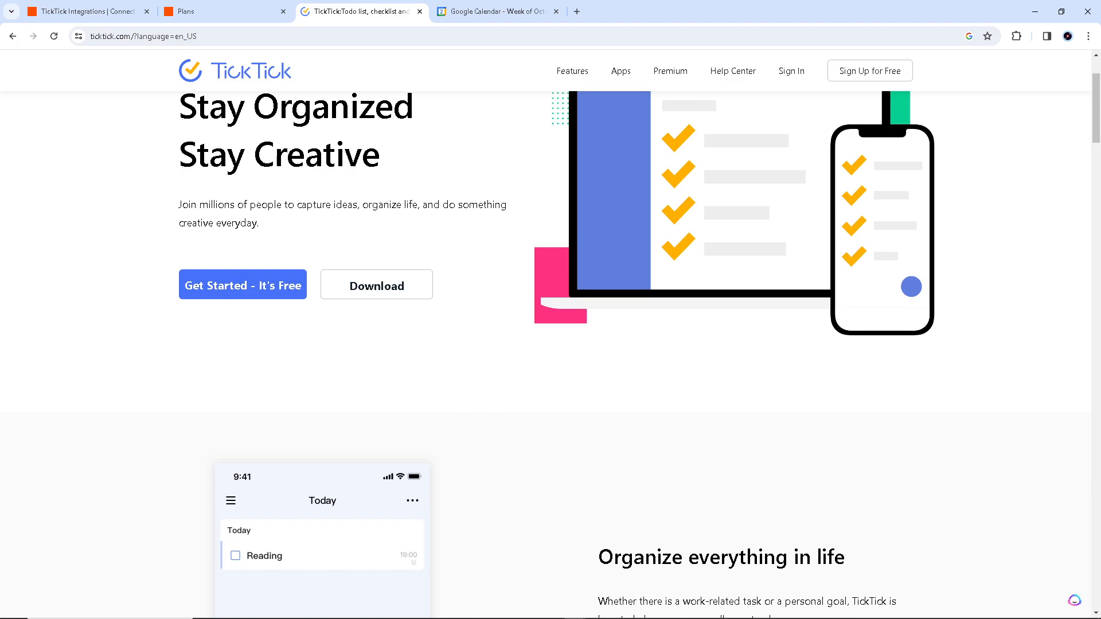
- Scroll the TickTick homepage slightly and finish on Google Calendar's empty Oct – Nov 2023 week
{"action": "scroll", "scroll_direction": "down", "scroll_amount": 3}
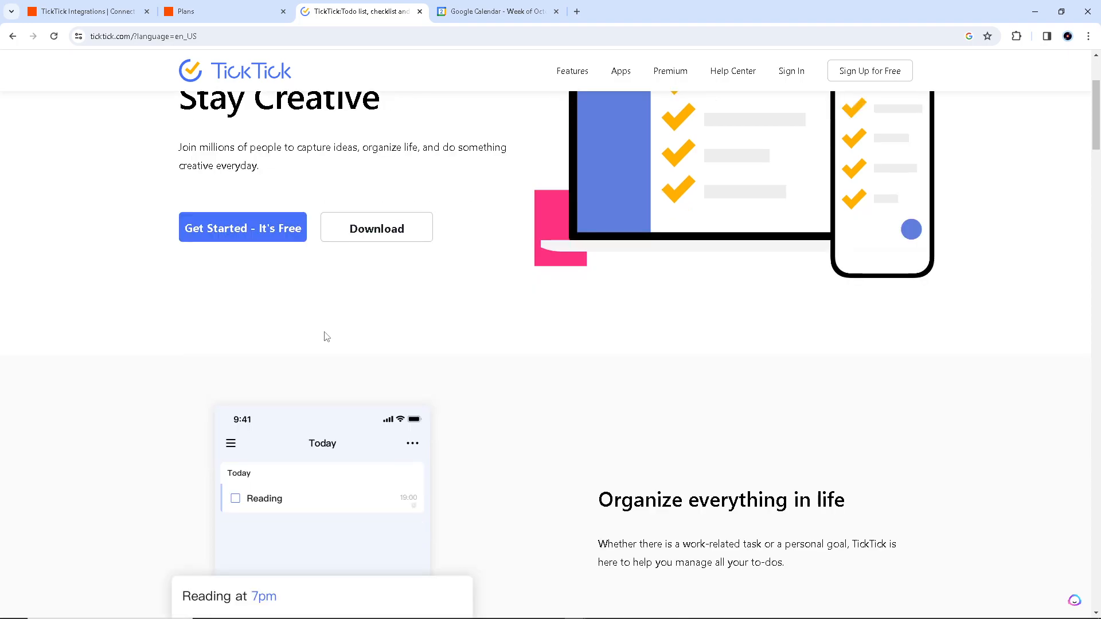
{"action": "left_click", "coordinate": [497, 12]}
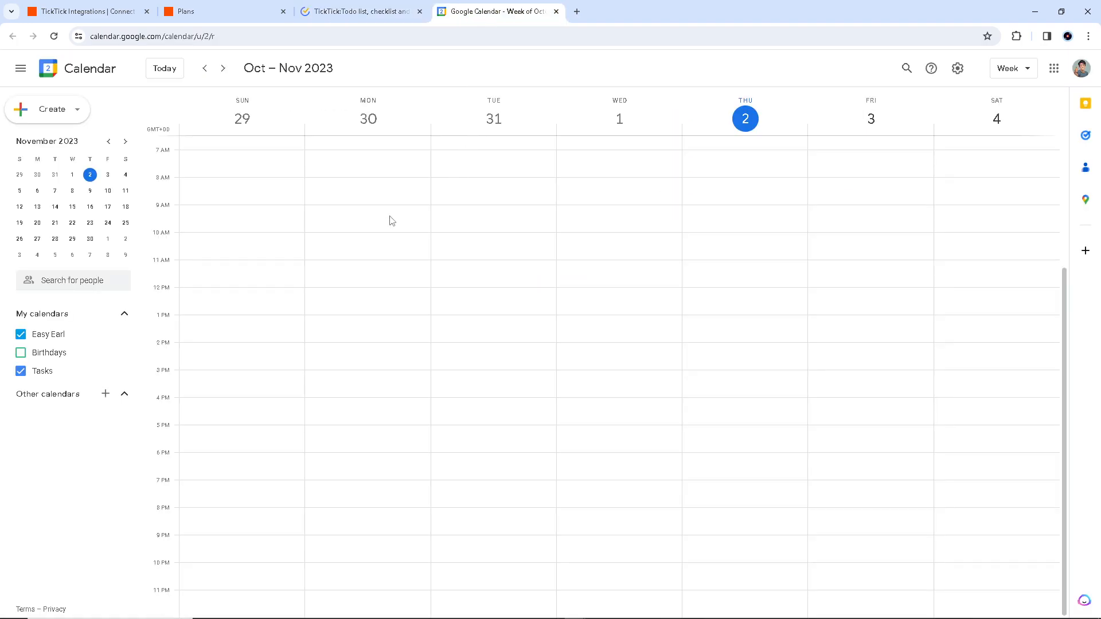
{"action": "left_click", "coordinate": [359, 11]}
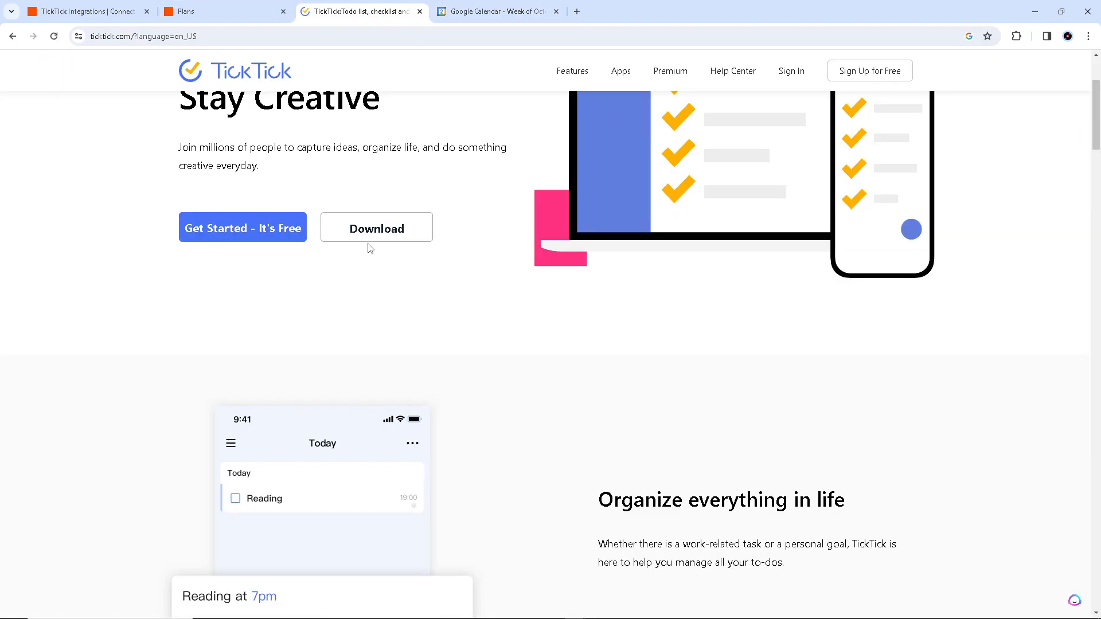
{"action": "mouse_move", "coordinate": [418, 294]}
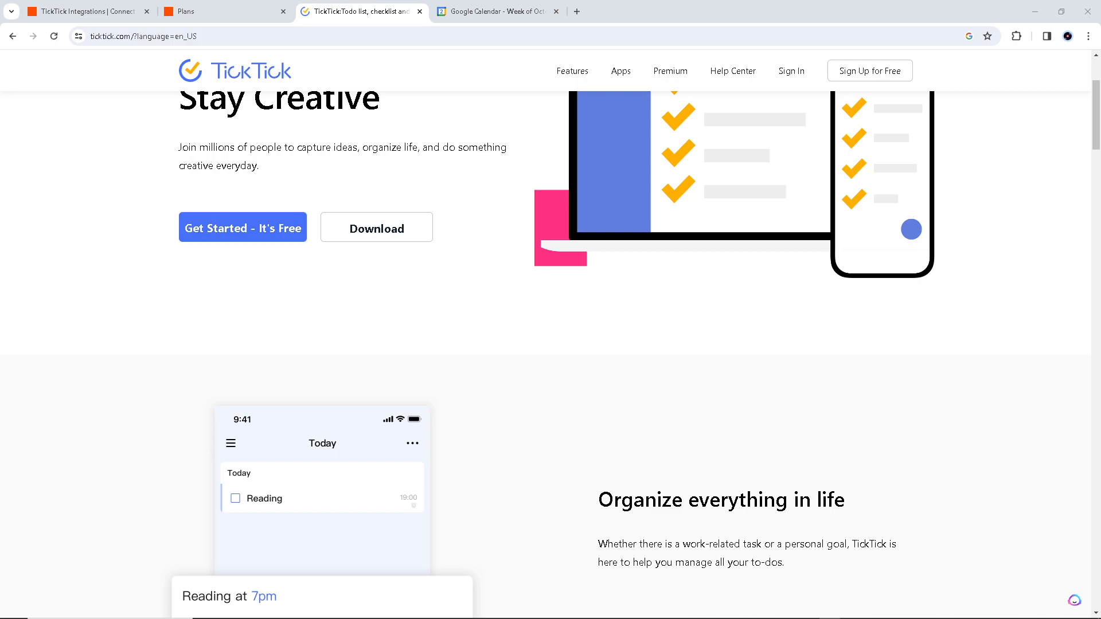
{"action": "mouse_move", "coordinate": [712, 389]}
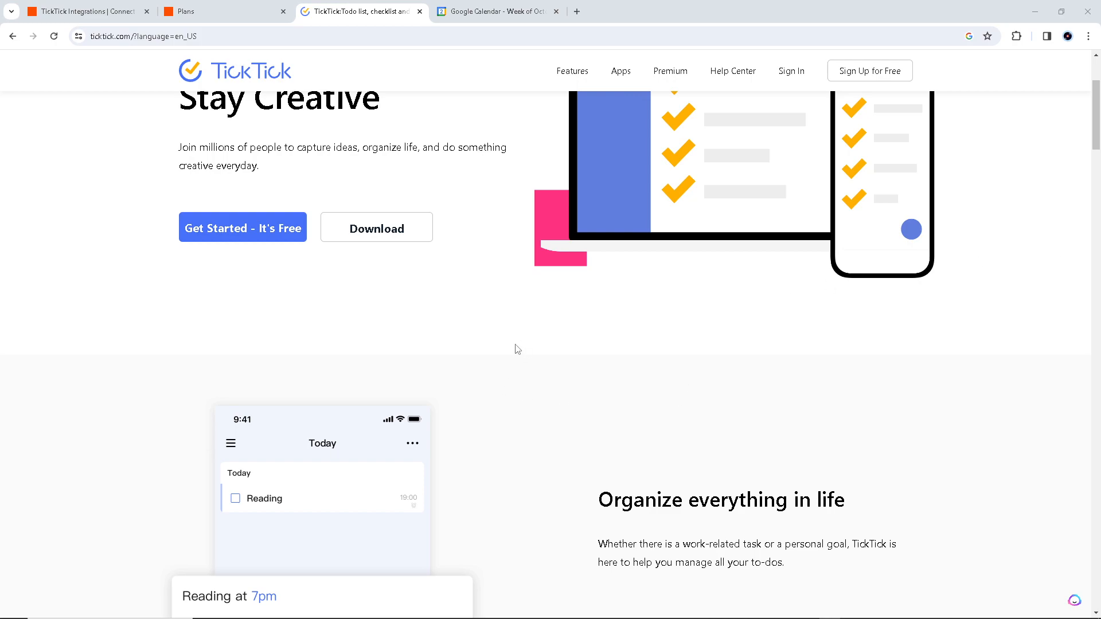
{"action": "left_click", "coordinate": [495, 11]}
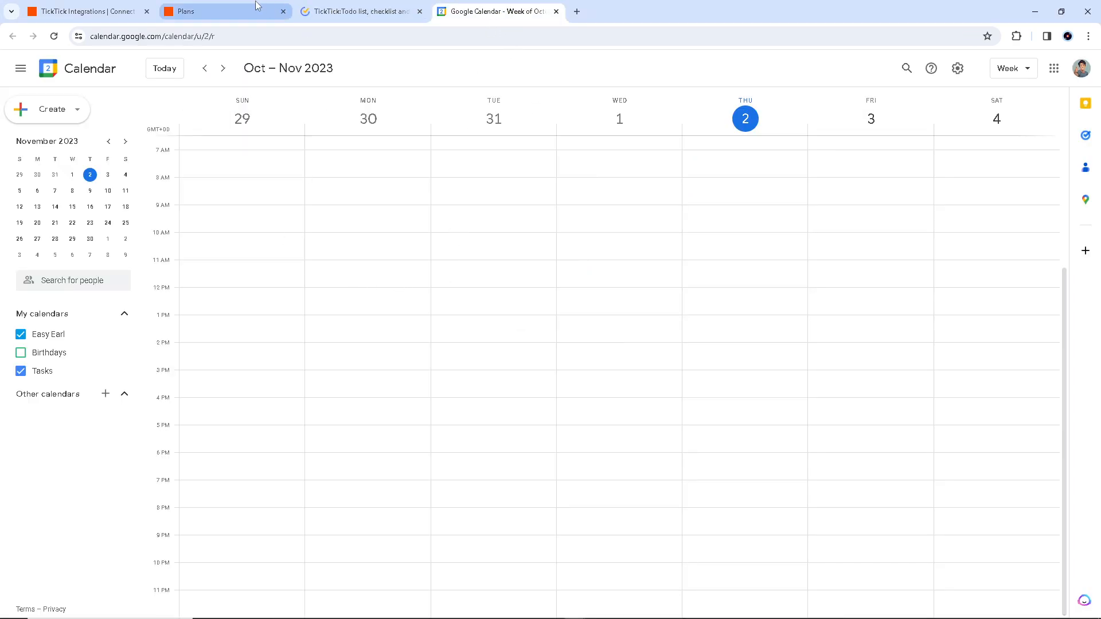
- Glance at the Zapier plans page, then land on Zapier's TickTick Integrations page
{"action": "left_click", "coordinate": [211, 12]}
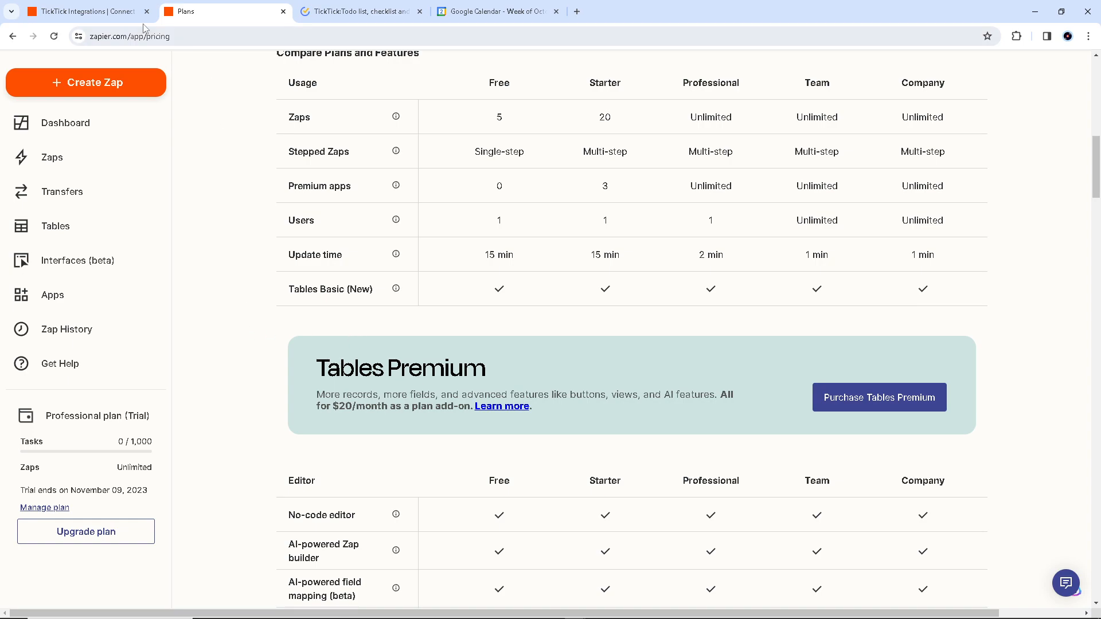
{"action": "left_click", "coordinate": [84, 11]}
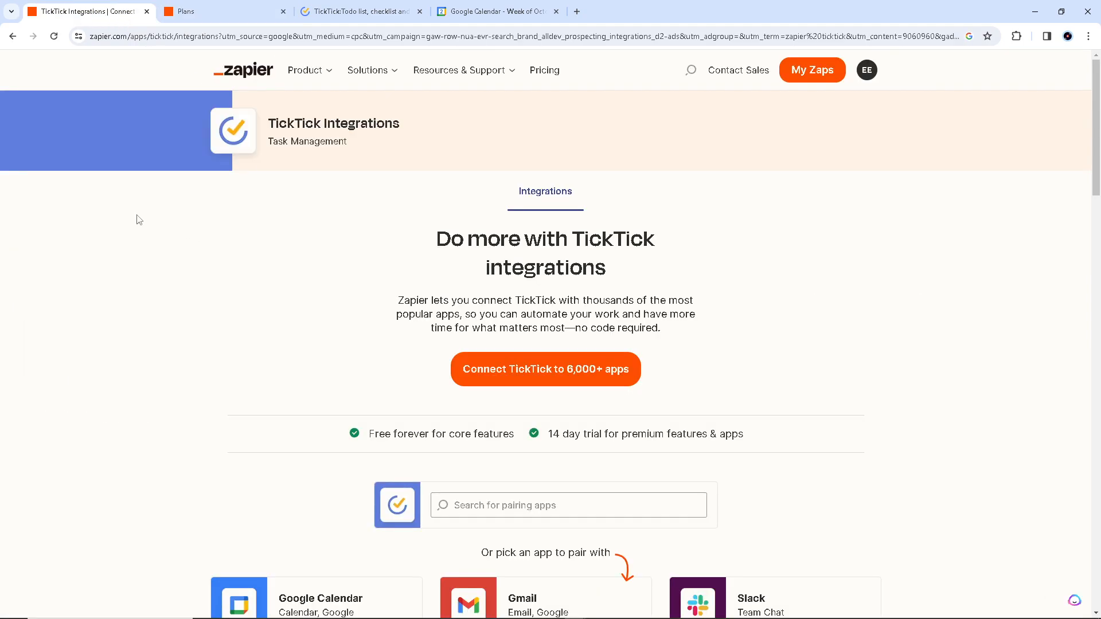
{"action": "mouse_move", "coordinate": [158, 256]}
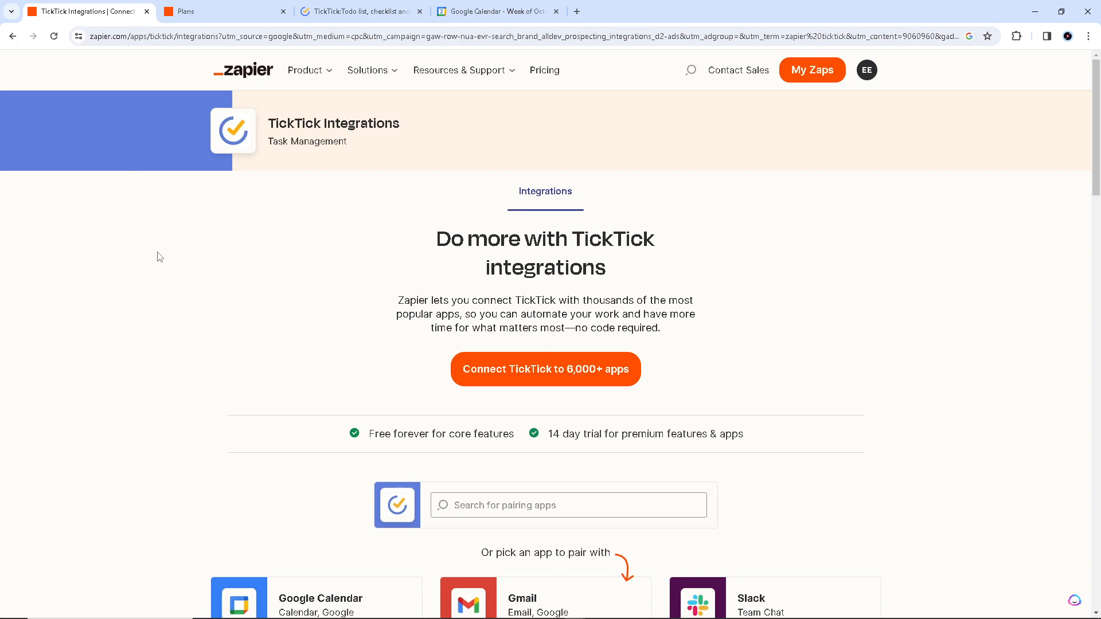
{"action": "mouse_move", "coordinate": [455, 315]}
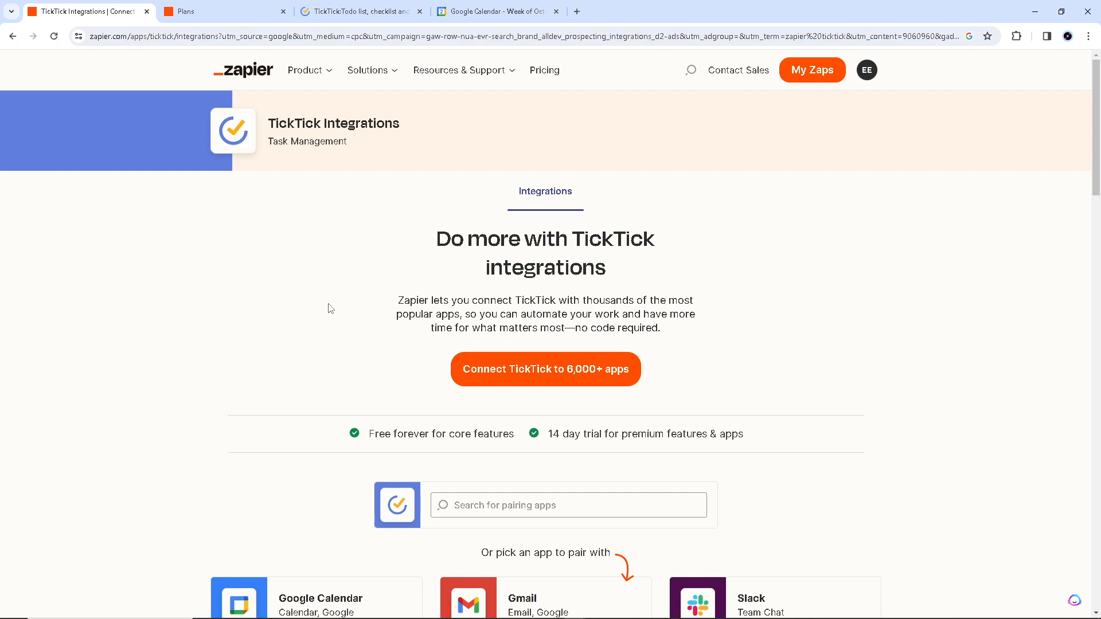
{"action": "mouse_move", "coordinate": [540, 386]}
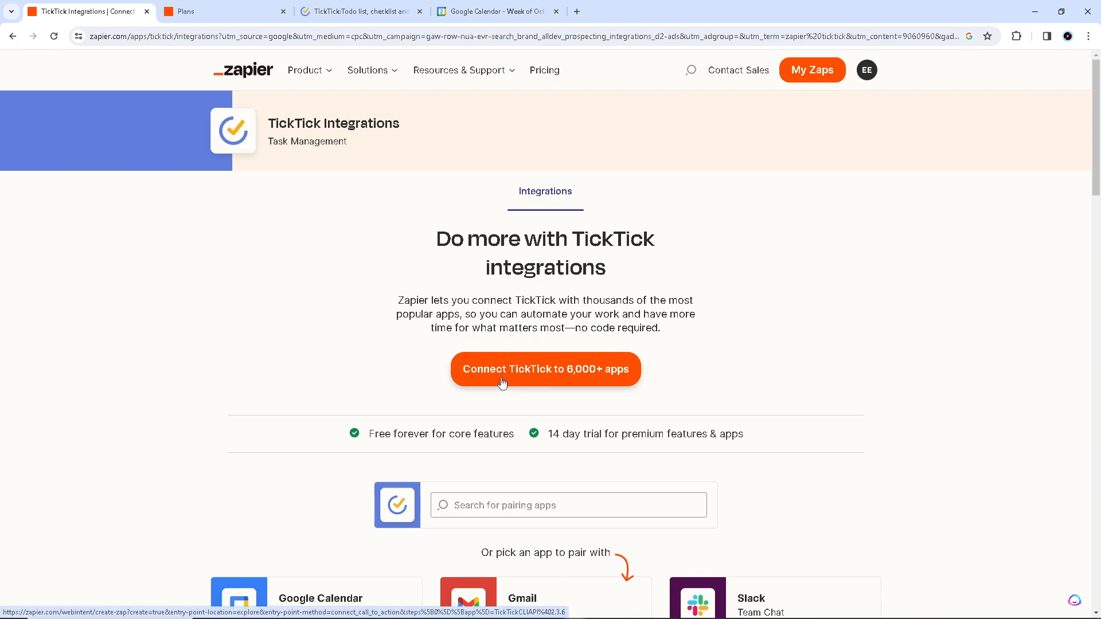
- Start a new zap from 'Connect TickTick to 6,000+ apps' with Google Calendar as its second step
{"action": "left_click", "coordinate": [545, 369]}
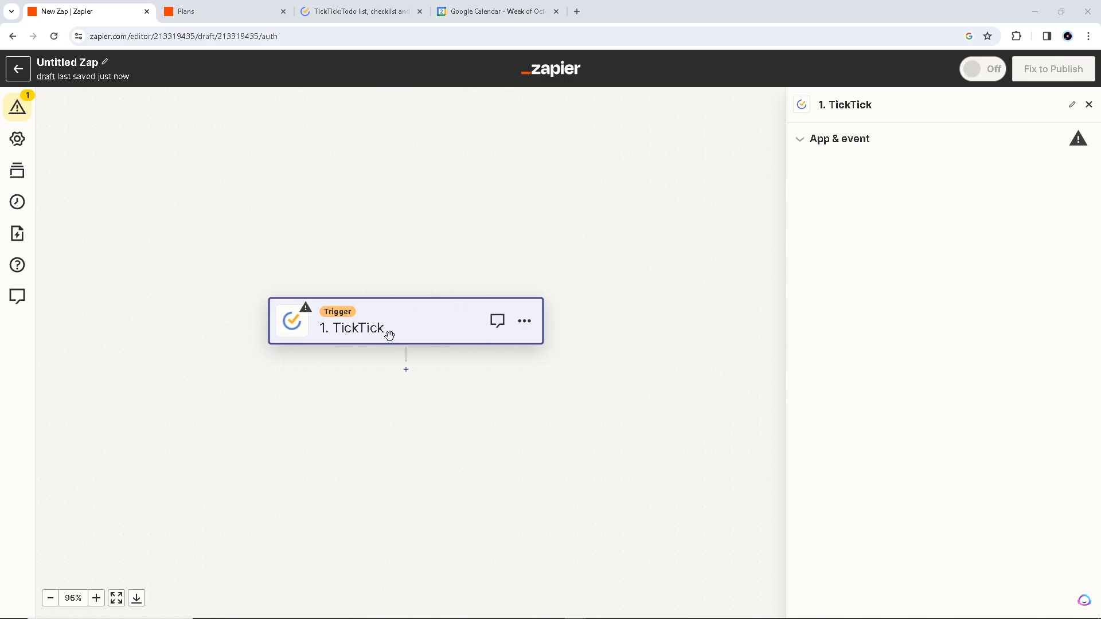
{"action": "mouse_move", "coordinate": [385, 329]}
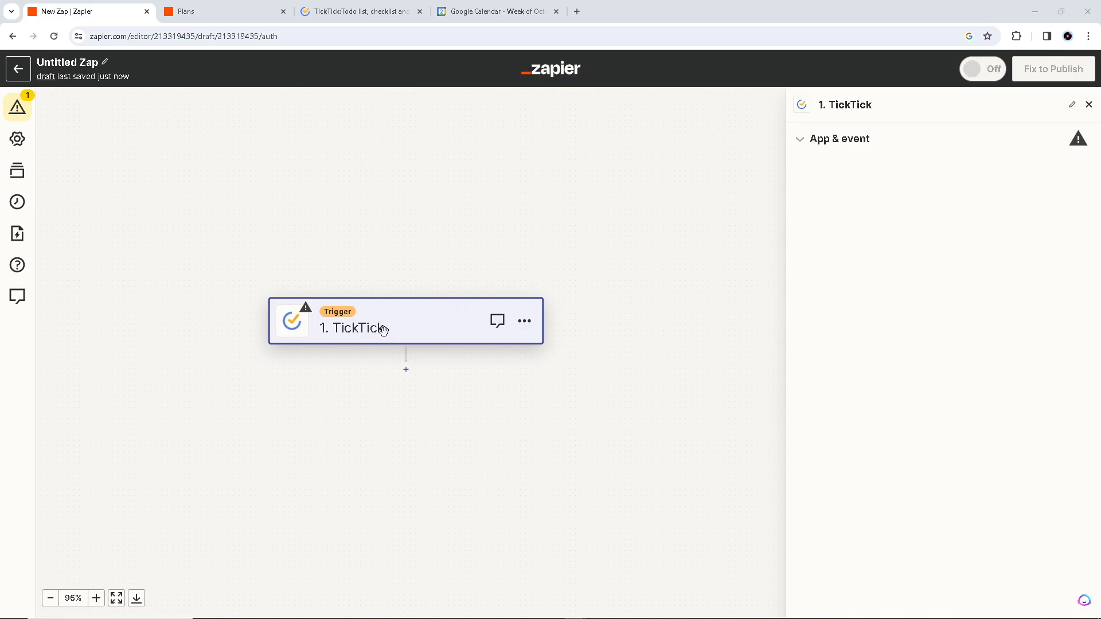
{"action": "mouse_move", "coordinate": [406, 371]}
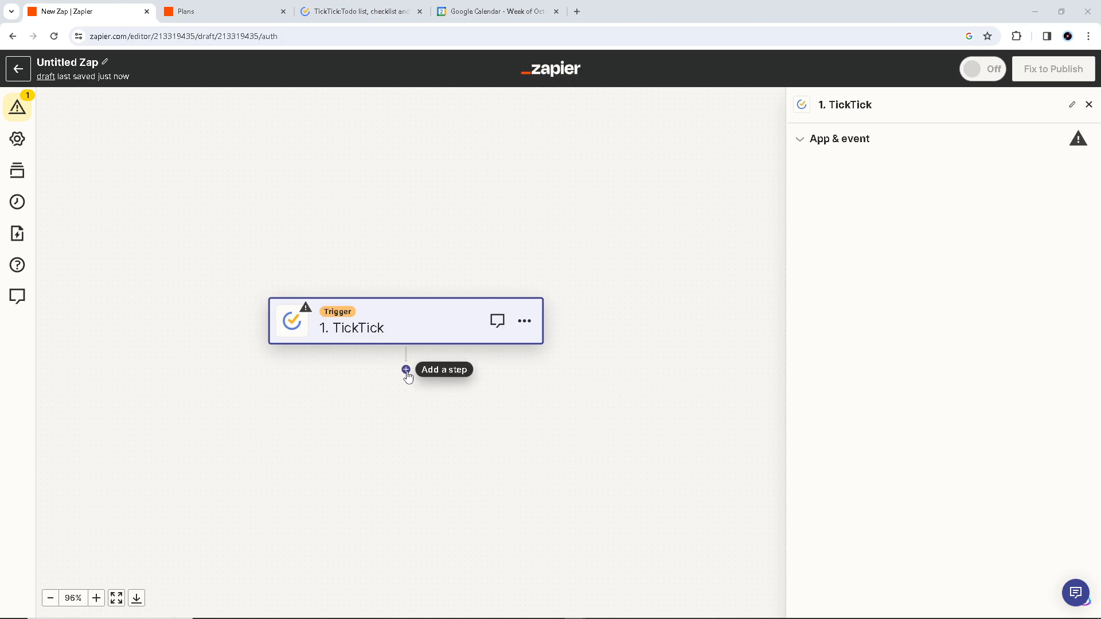
{"action": "left_click", "coordinate": [406, 370]}
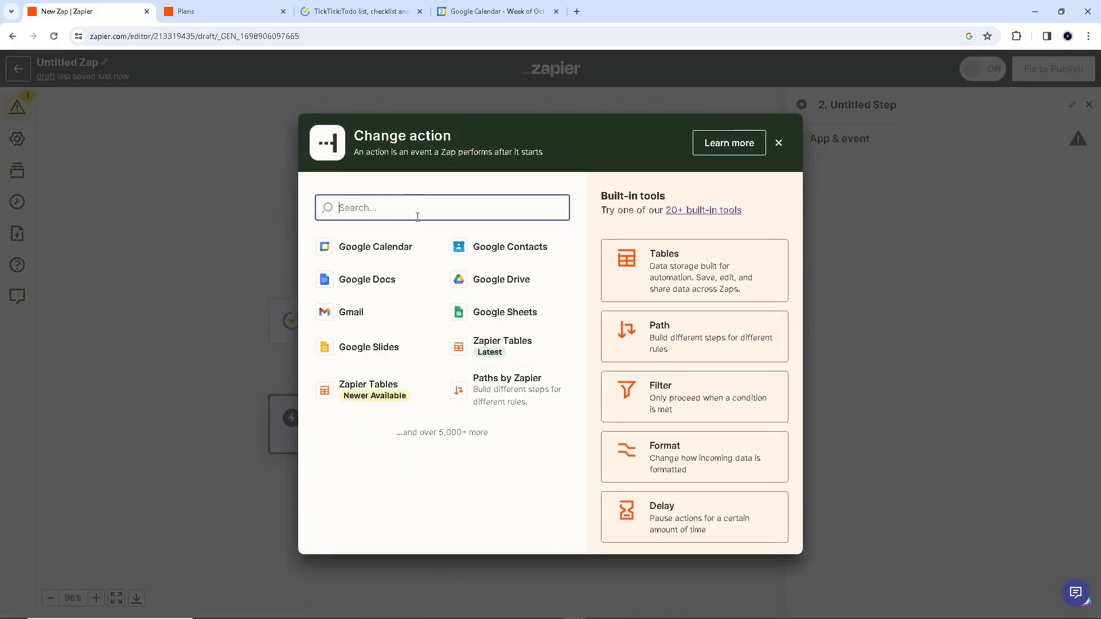
{"action": "mouse_move", "coordinate": [374, 247]}
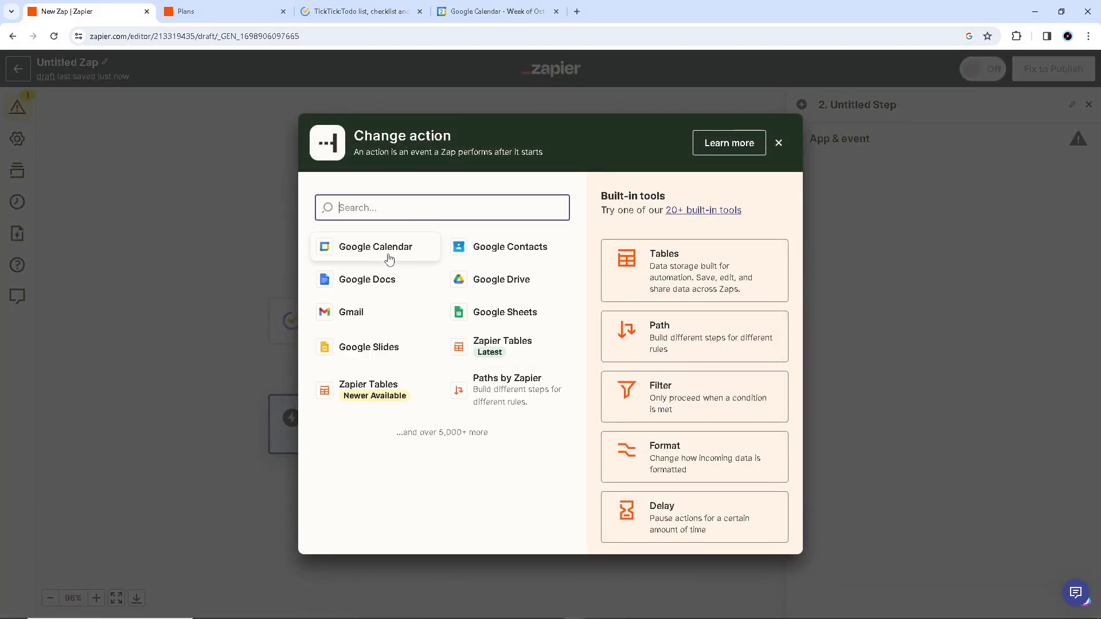
{"action": "left_click", "coordinate": [778, 143]}
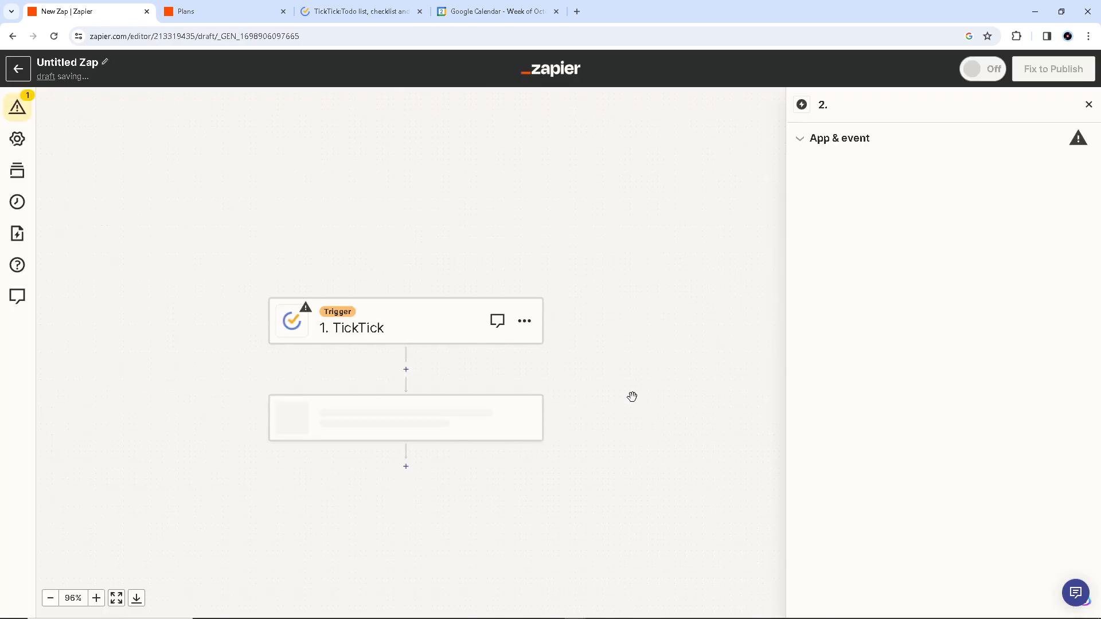
- Leave the Google Calendar action step in the draft with its event unselected
{"action": "left_click", "coordinate": [407, 418]}
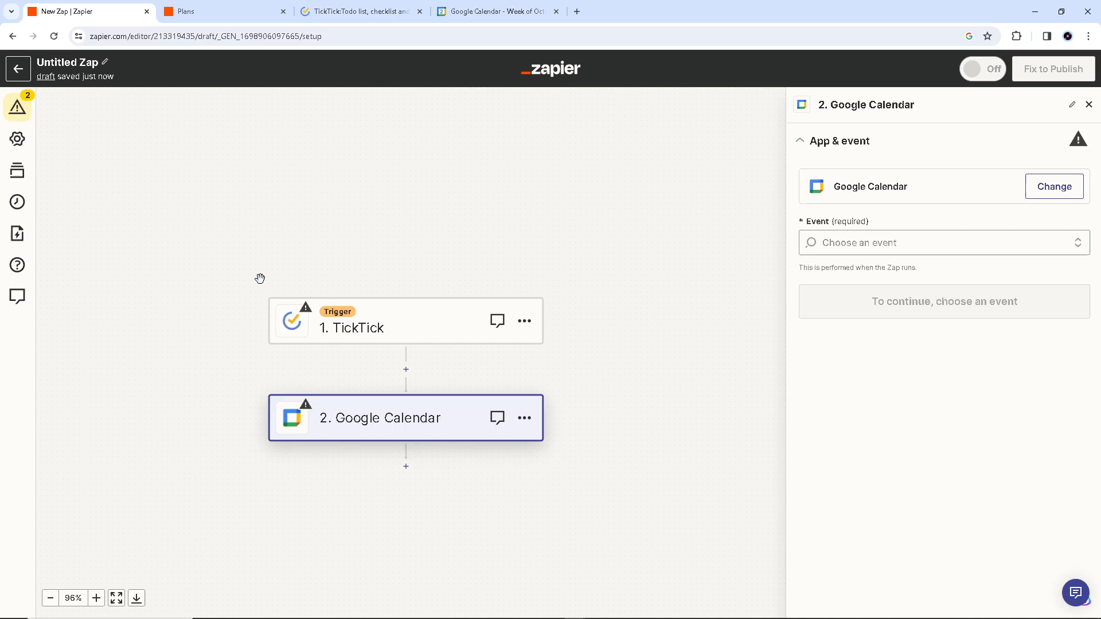
{"action": "mouse_move", "coordinate": [199, 346]}
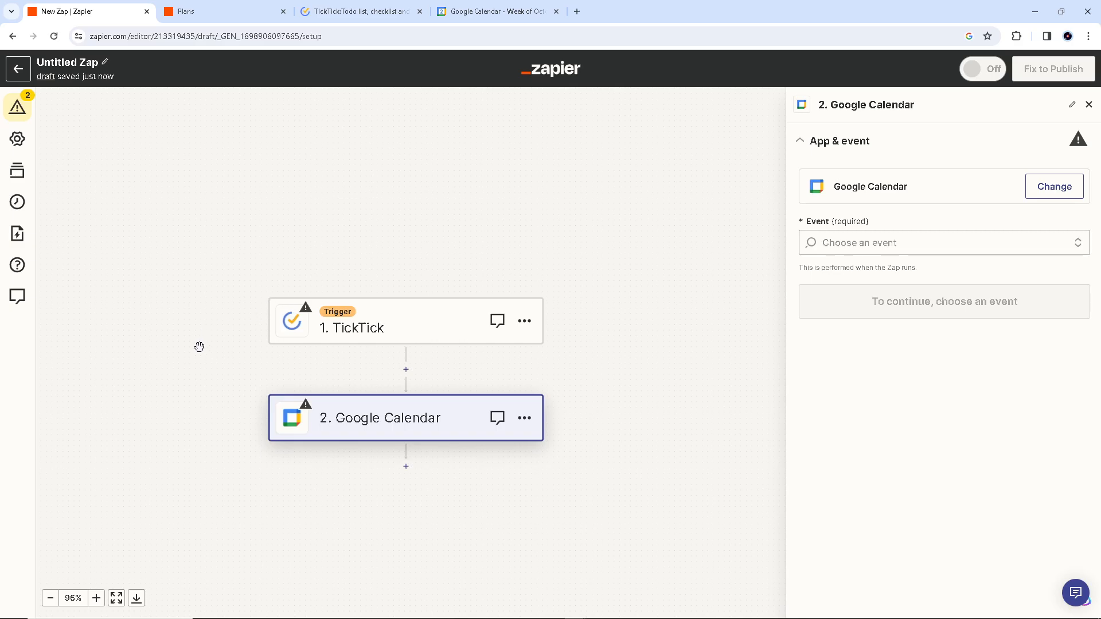
{"action": "mouse_move", "coordinate": [238, 357]}
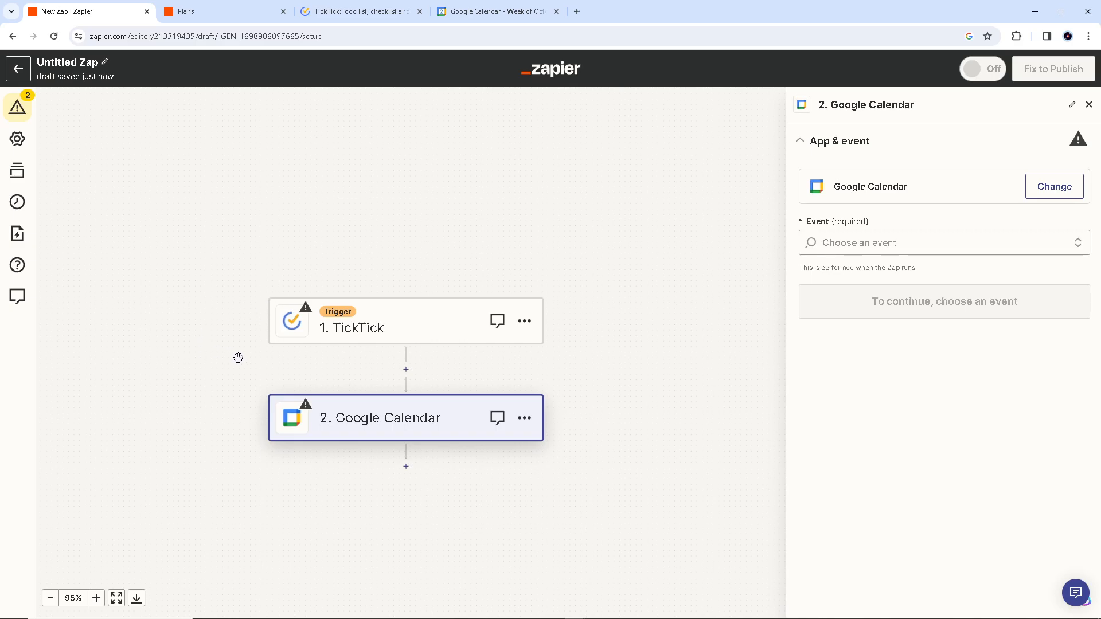
{"action": "mouse_move", "coordinate": [229, 435]}
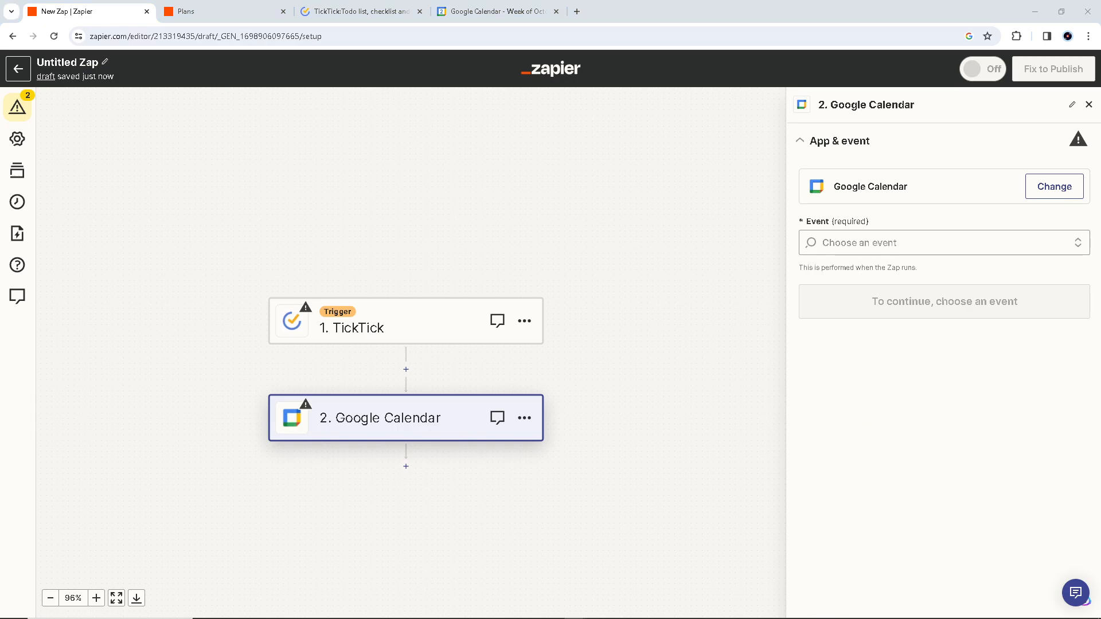
{"action": "mouse_move", "coordinate": [416, 332]}
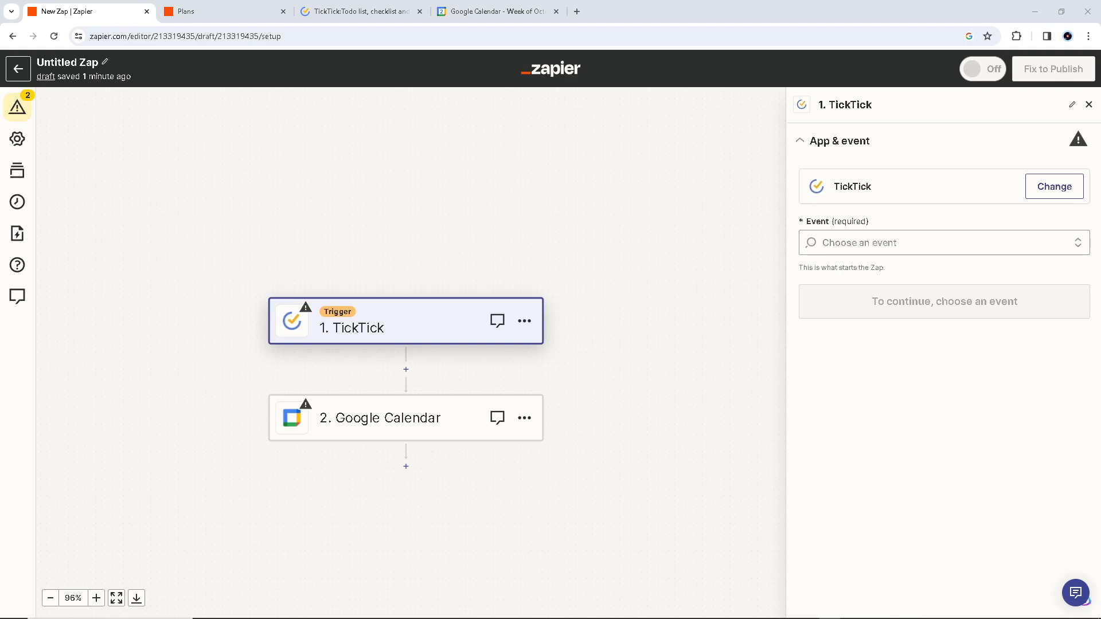
{"action": "mouse_move", "coordinate": [417, 126]}
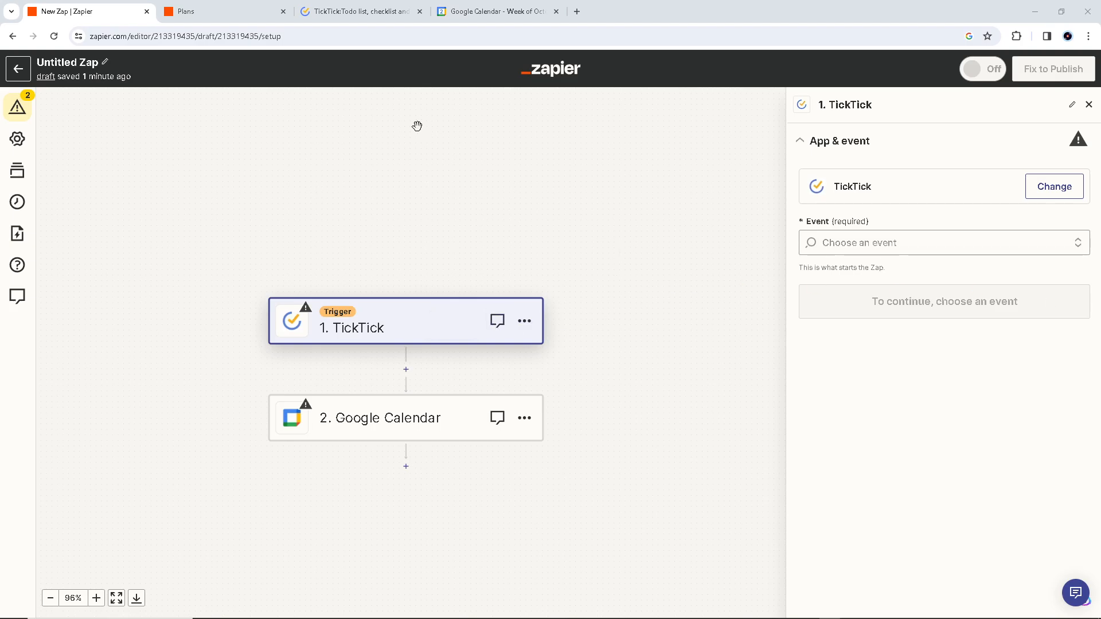
{"action": "mouse_move", "coordinate": [733, 208]}
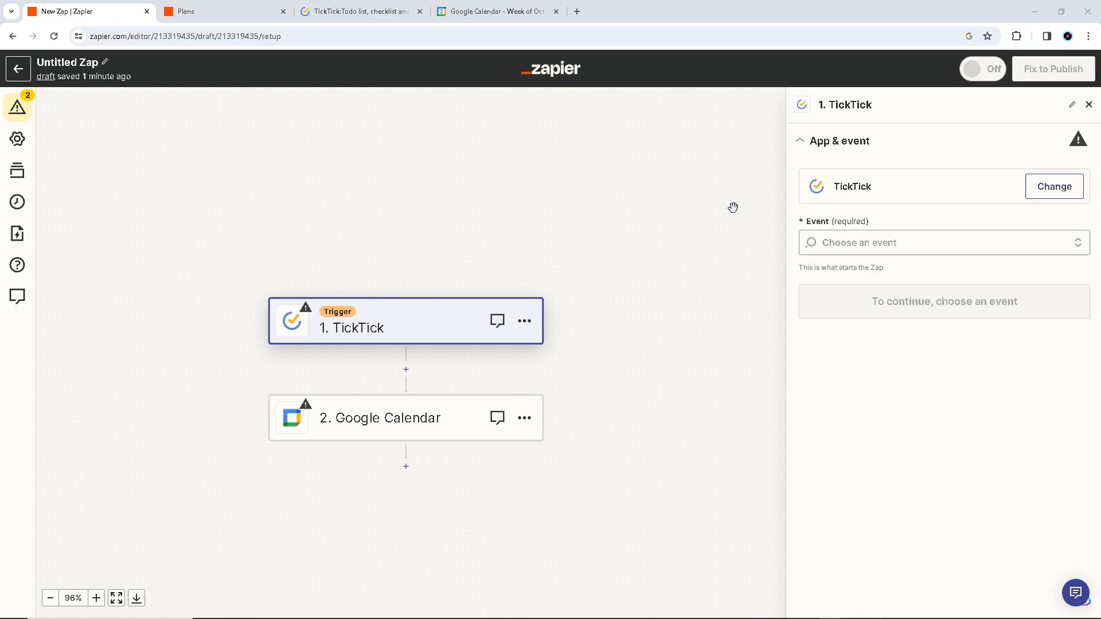